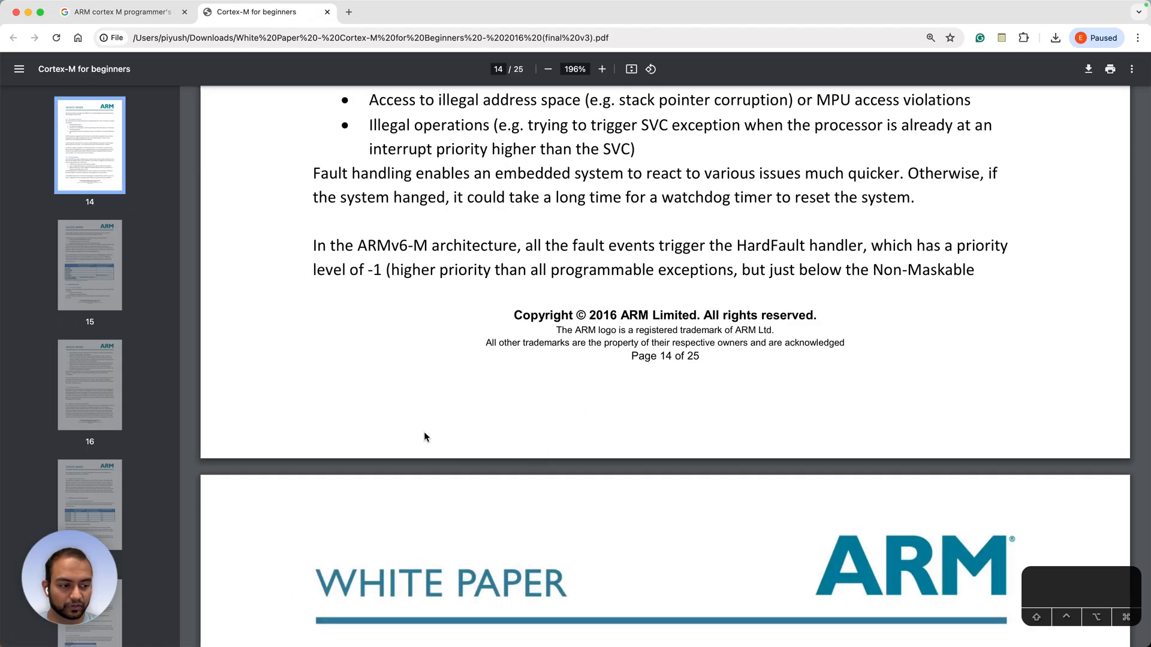
pyautogui.moveTo(1077, 227)
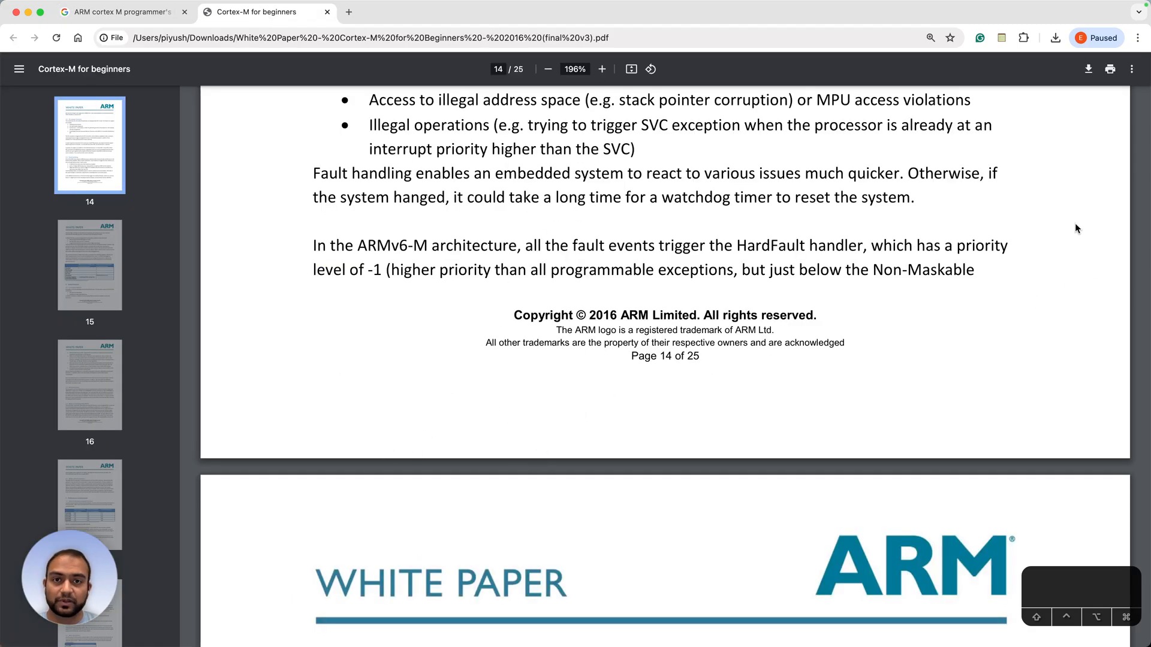
# Scroll the white paper until Figure 5, the programmer's model diagram on page 10, is in view
pyautogui.scroll(-3)
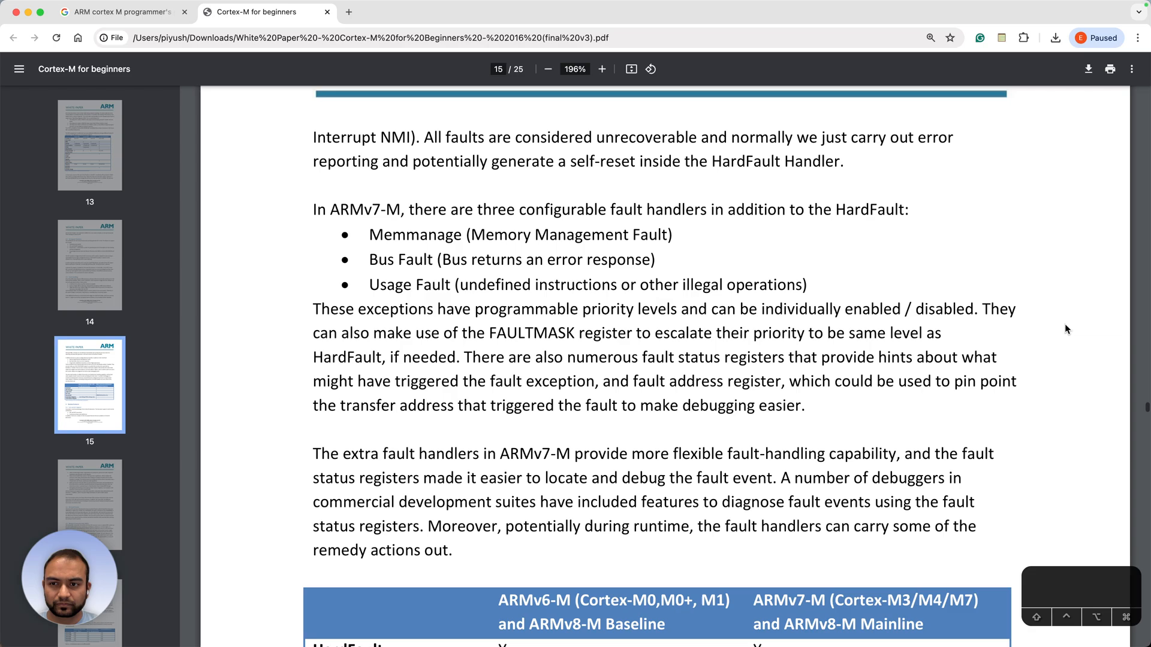
pyautogui.scroll(-3)
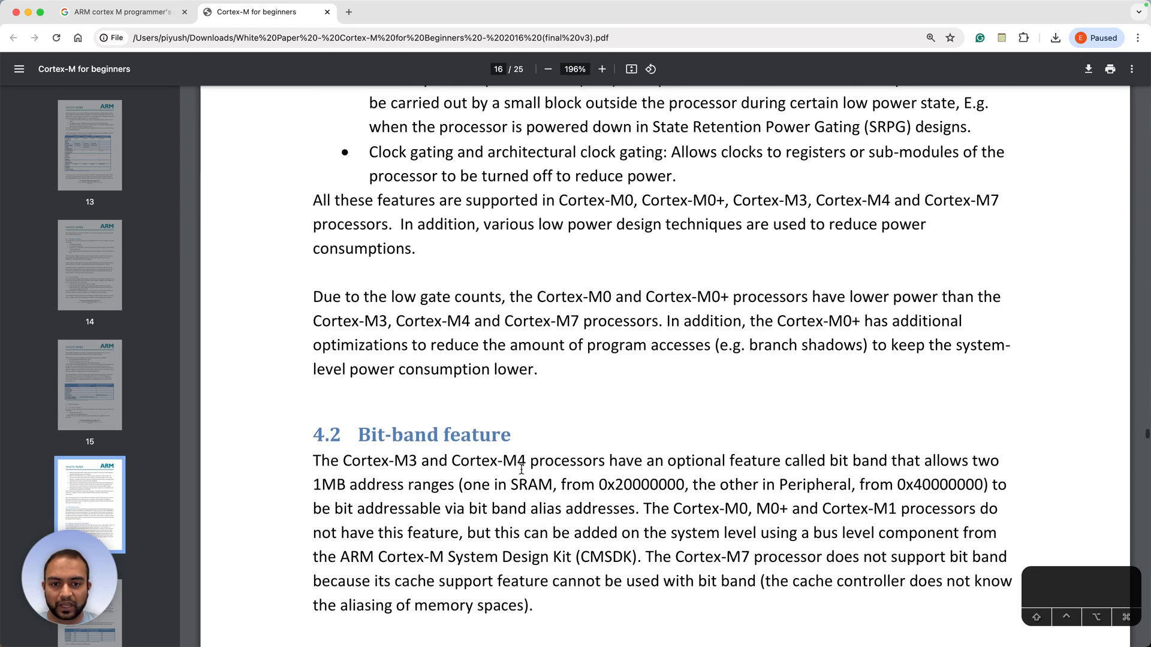
pyautogui.scroll(-3)
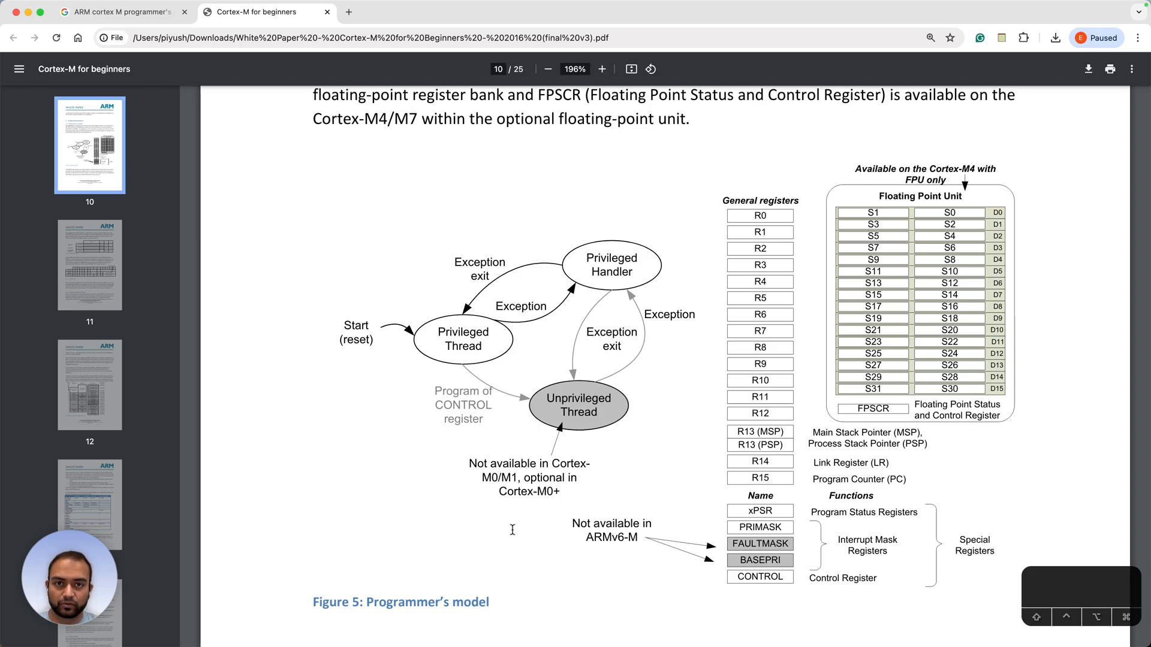
pyautogui.scroll(-3)
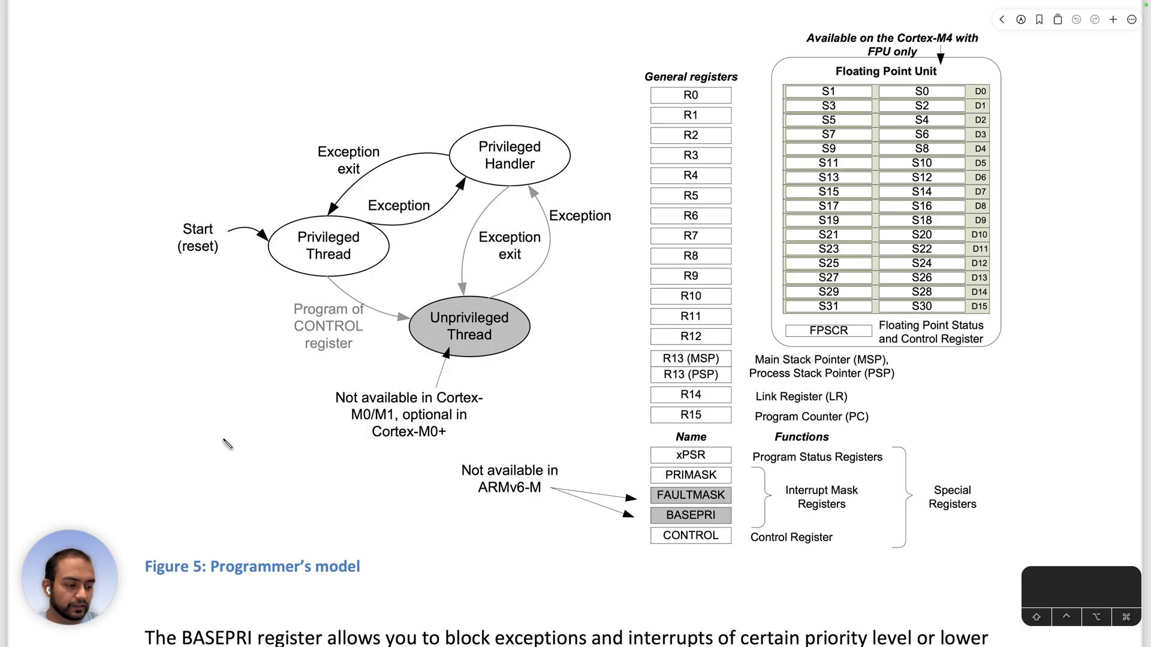
pyautogui.moveTo(194, 456); pyautogui.dragTo(595, 422)
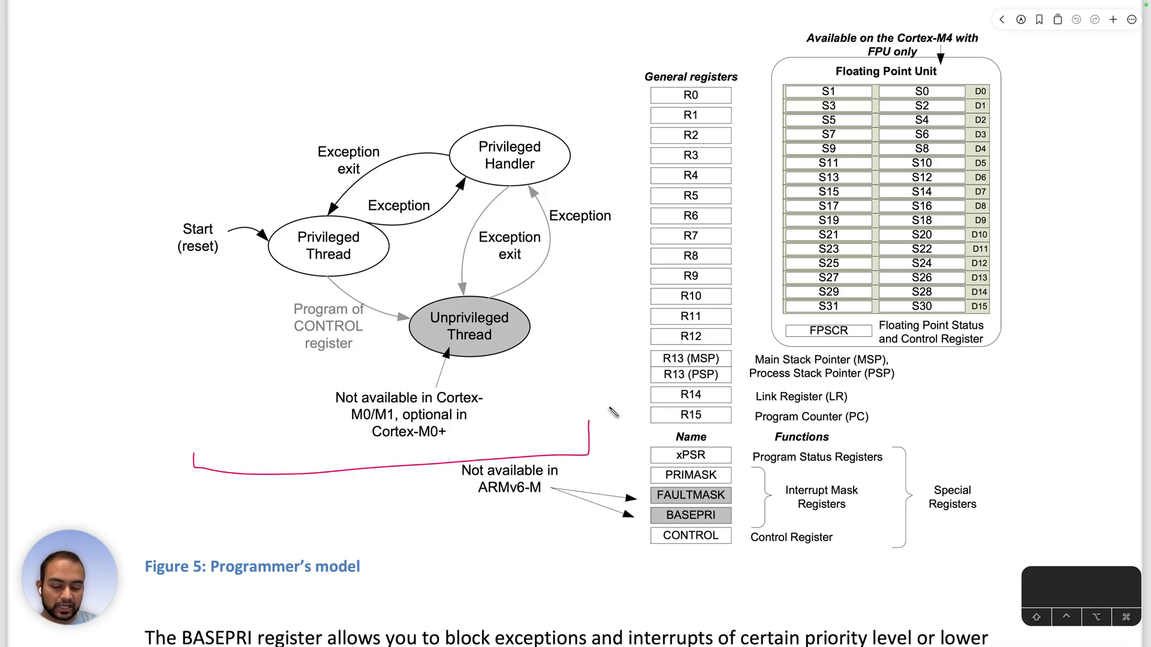
pyautogui.moveTo(612, 413); pyautogui.dragTo(62, 66)
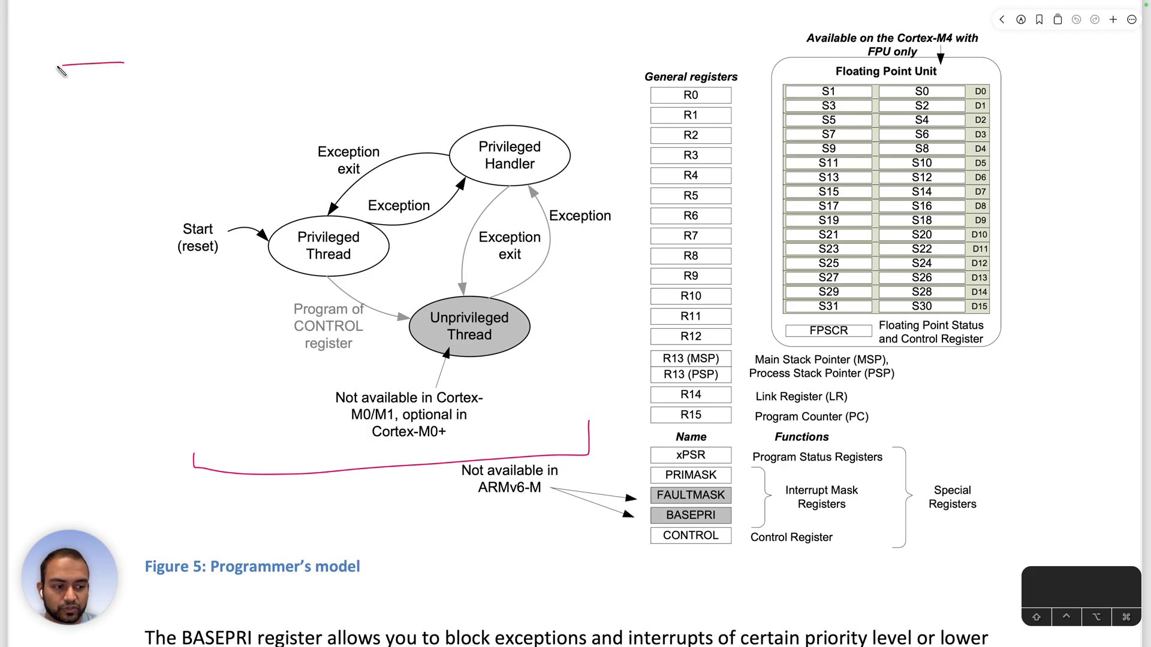
pyautogui.moveTo(66, 70); pyautogui.dragTo(146, 176)
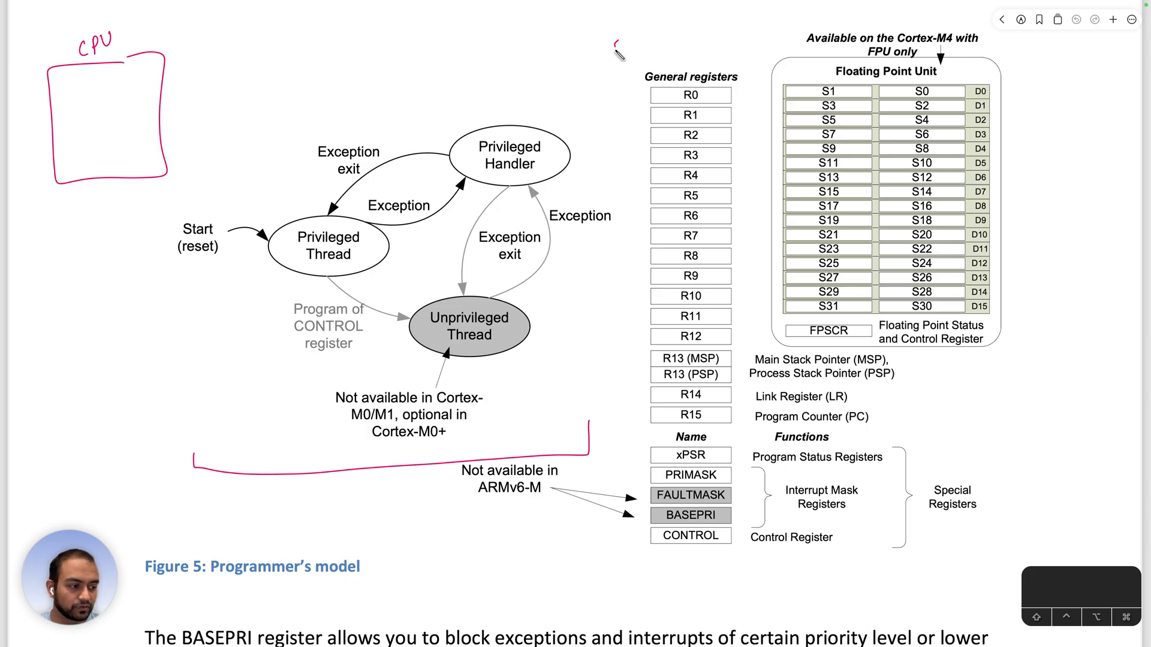
pyautogui.moveTo(615, 484); pyautogui.dragTo(682, 34)
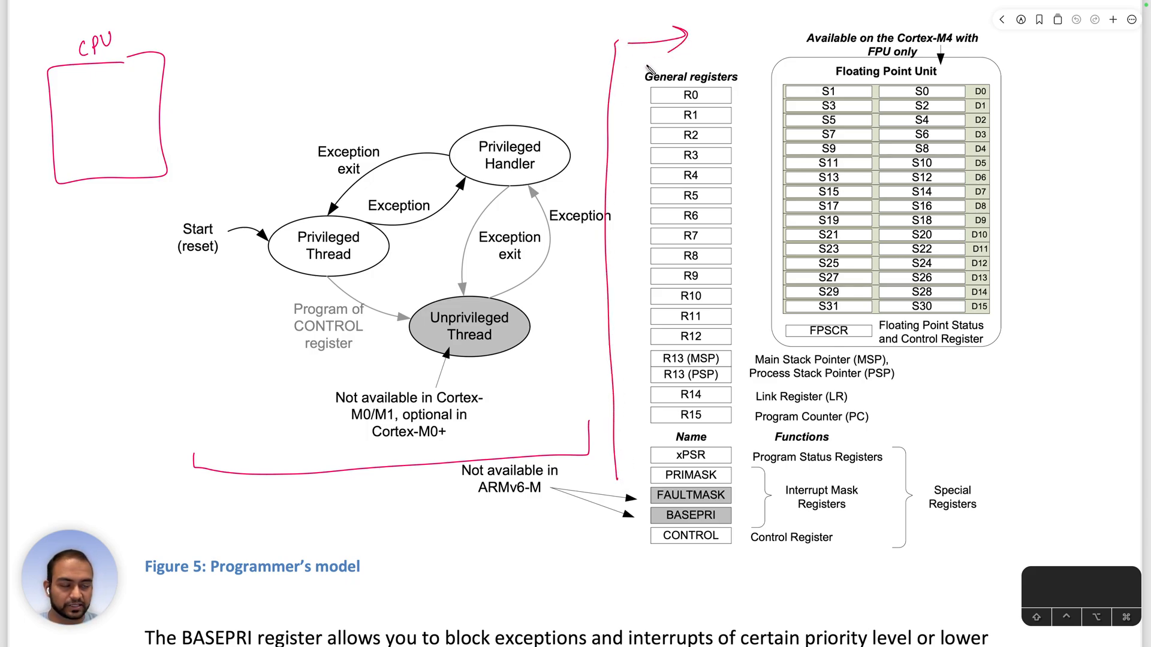
pyautogui.click(1079, 587)
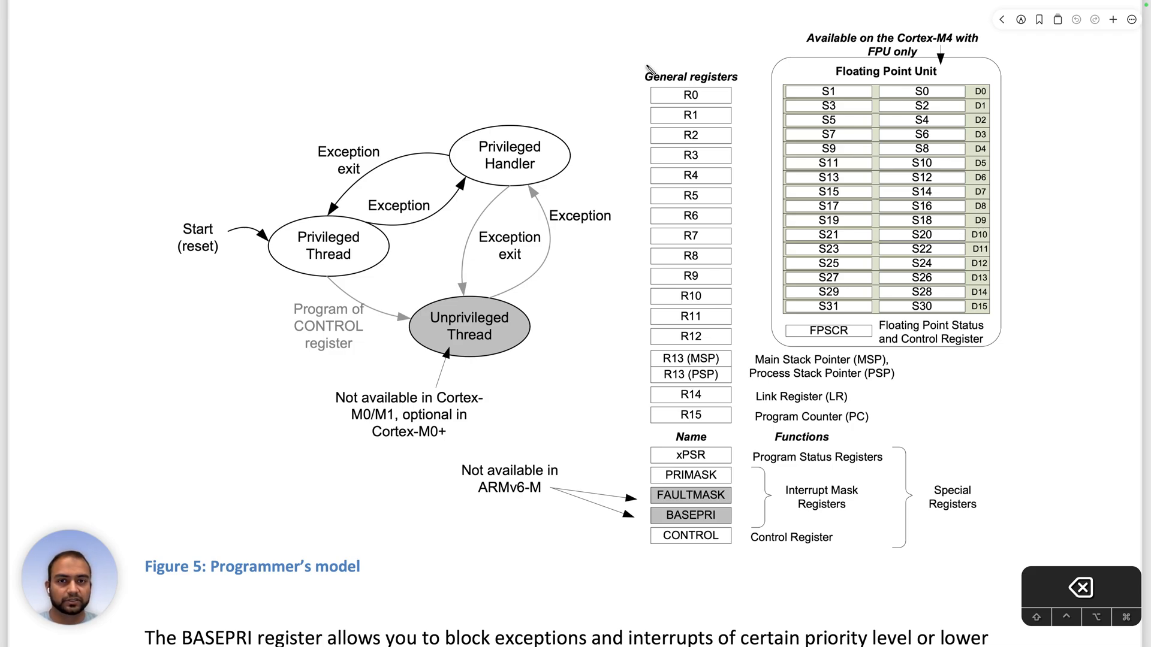
pyautogui.moveTo(658, 25)
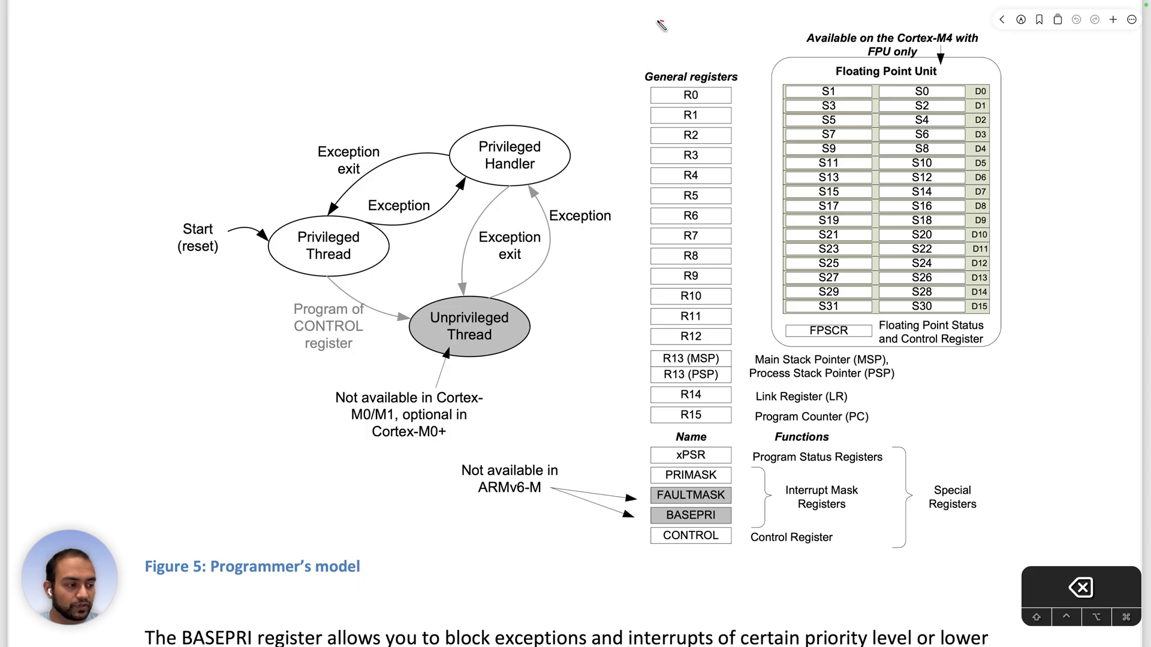
# Draw a tall red bracket labelled 16 beside the register column and tick R15 and the special registers
pyautogui.moveTo(654, 25); pyautogui.dragTo(719, 580)
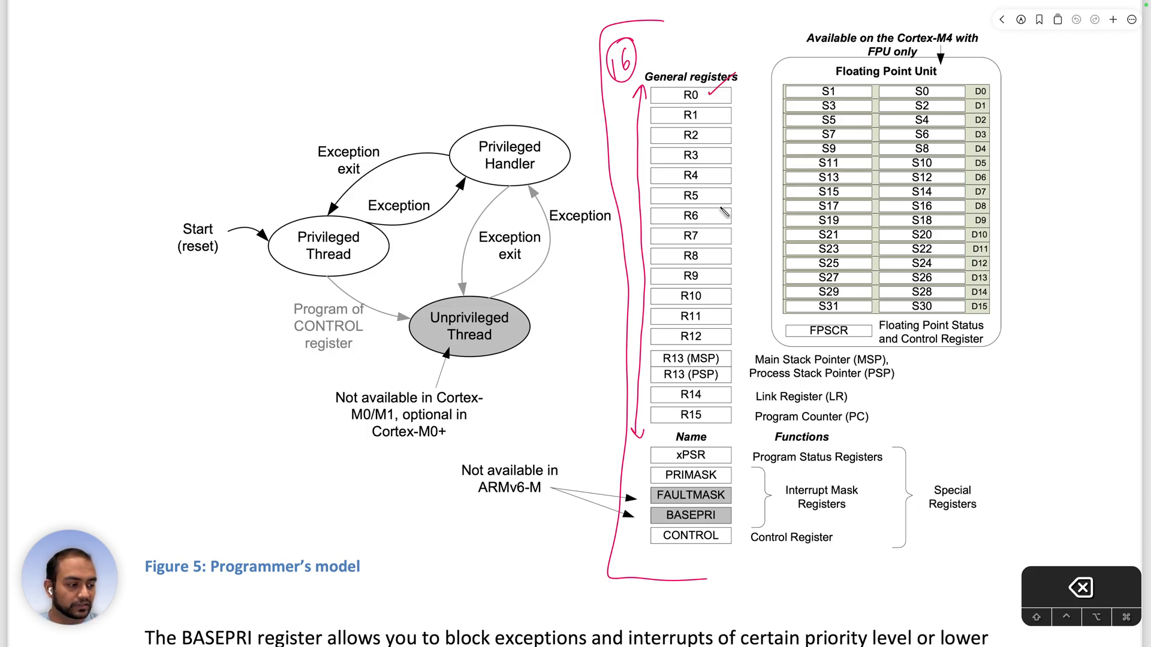
pyautogui.moveTo(722, 417); pyautogui.dragTo(743, 408)
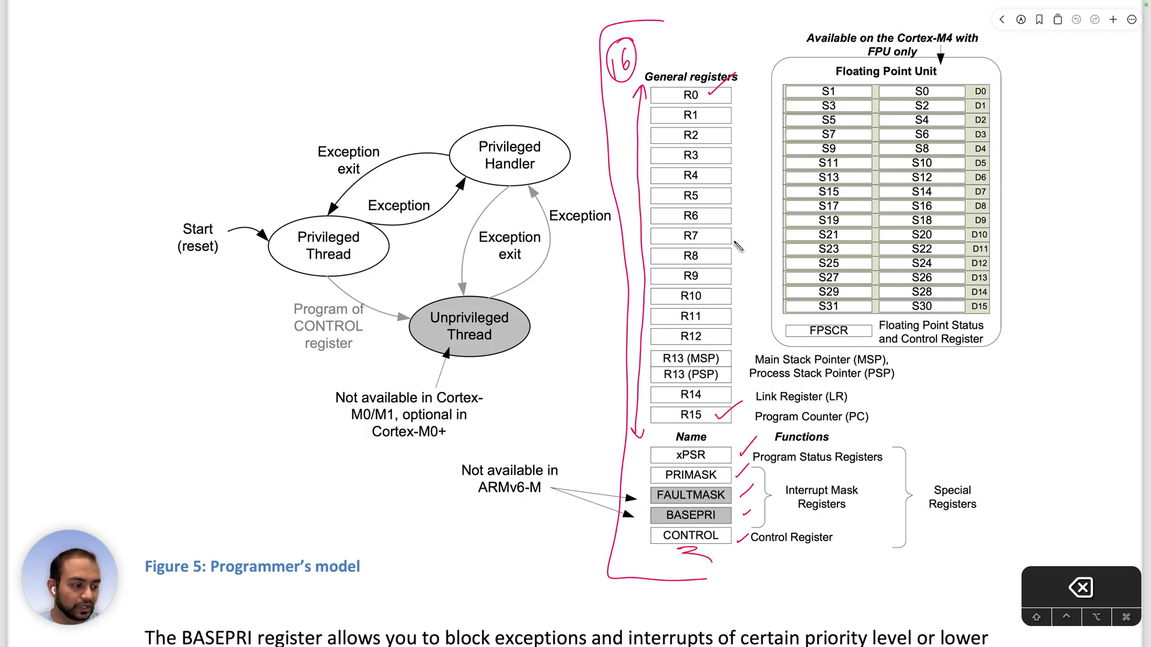
pyautogui.moveTo(731, 423)
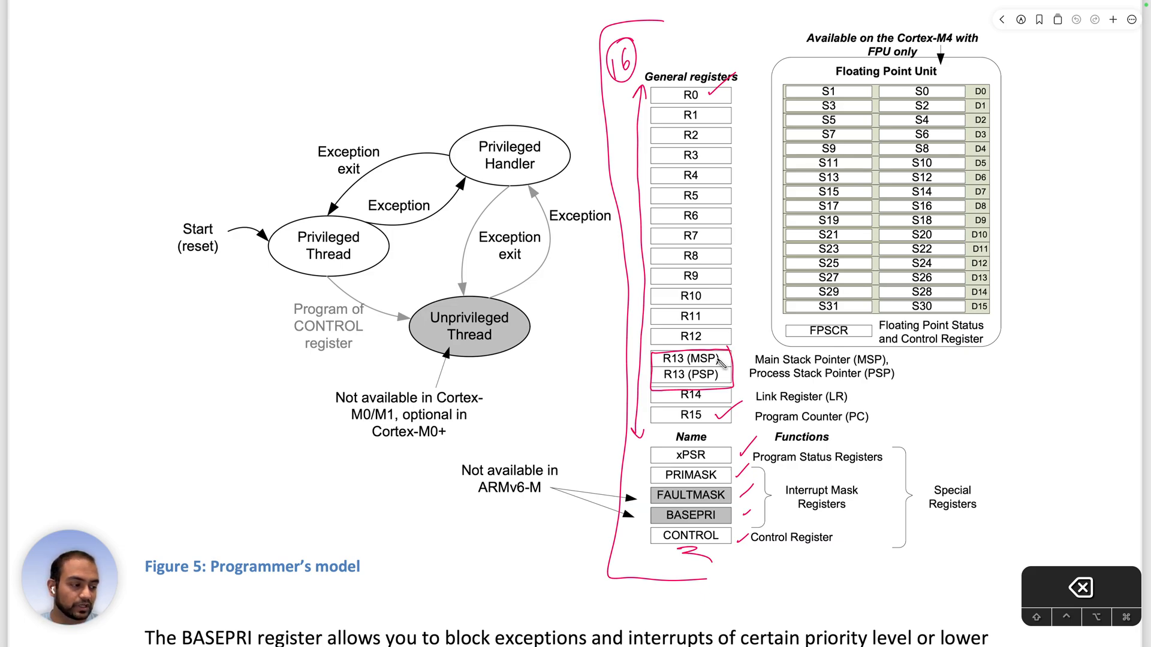
# Mark R13 as the stack pointer, label R14 as LR, and write the foo() call note
pyautogui.moveTo(722, 360); pyautogui.dragTo(748, 381)
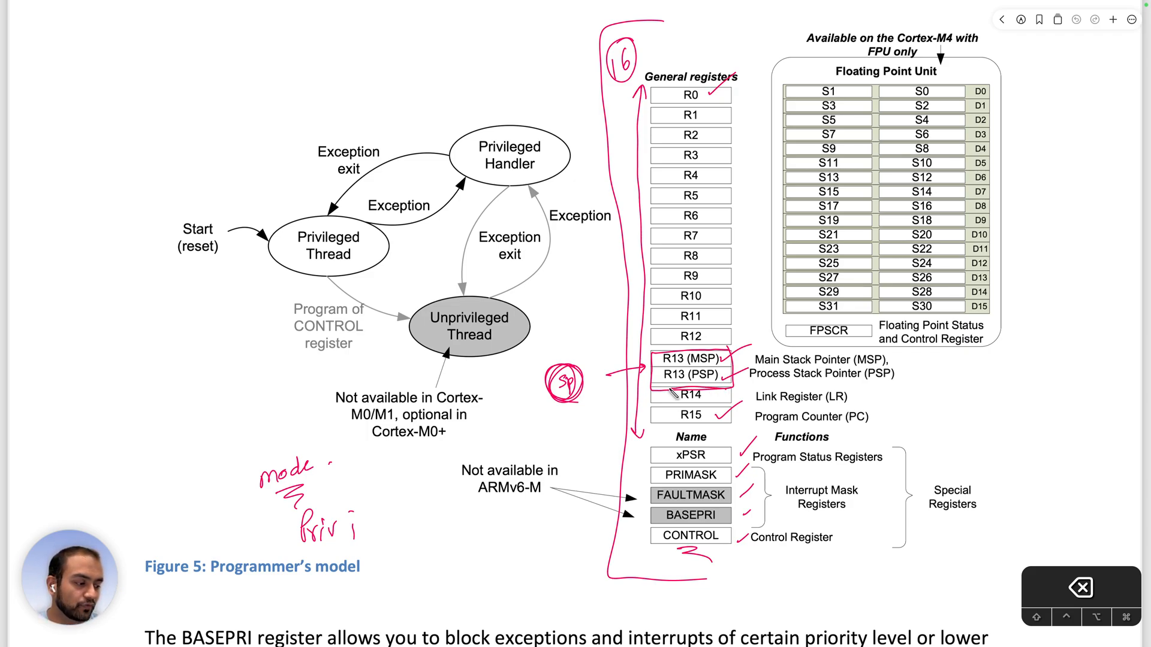
pyautogui.moveTo(591, 408); pyautogui.dragTo(723, 397)
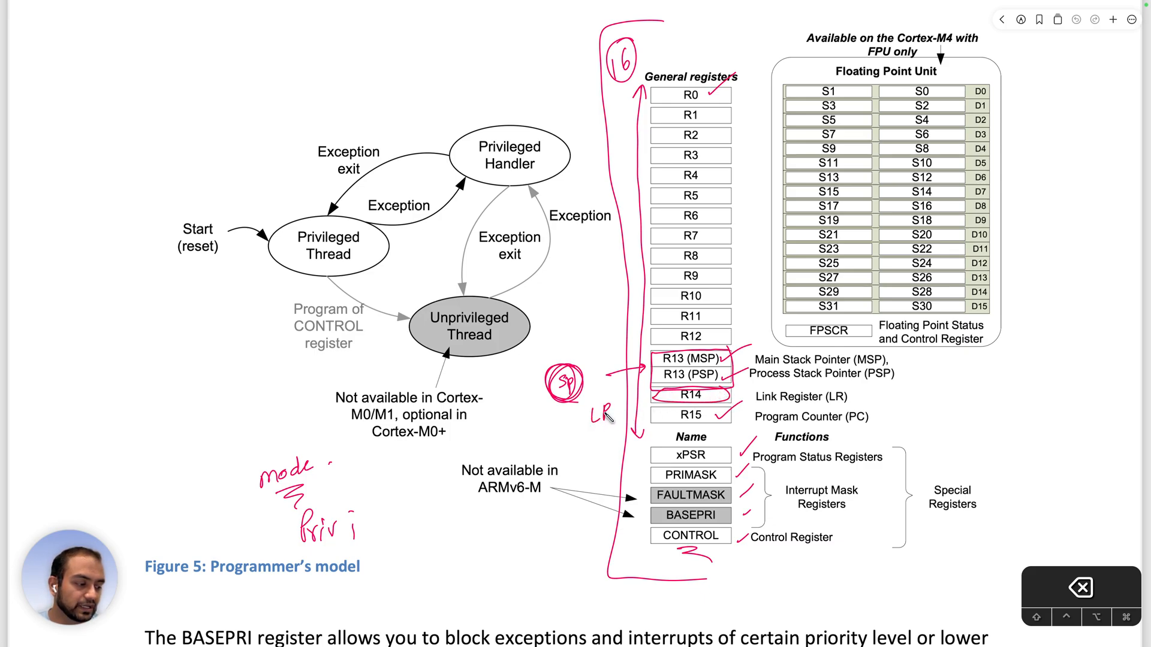
pyautogui.write('foo')
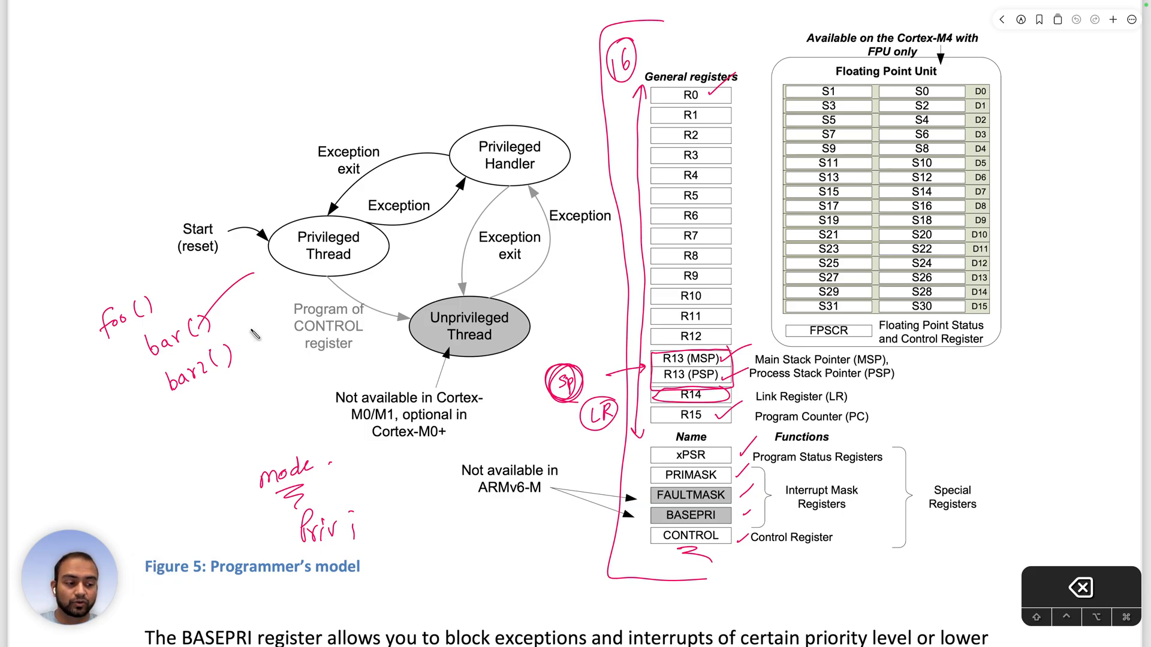
# Box bar() with an arrow toward bar2(), then circle R15 and link it to the Link Register
pyautogui.moveTo(121, 418); pyautogui.dragTo(158, 384)
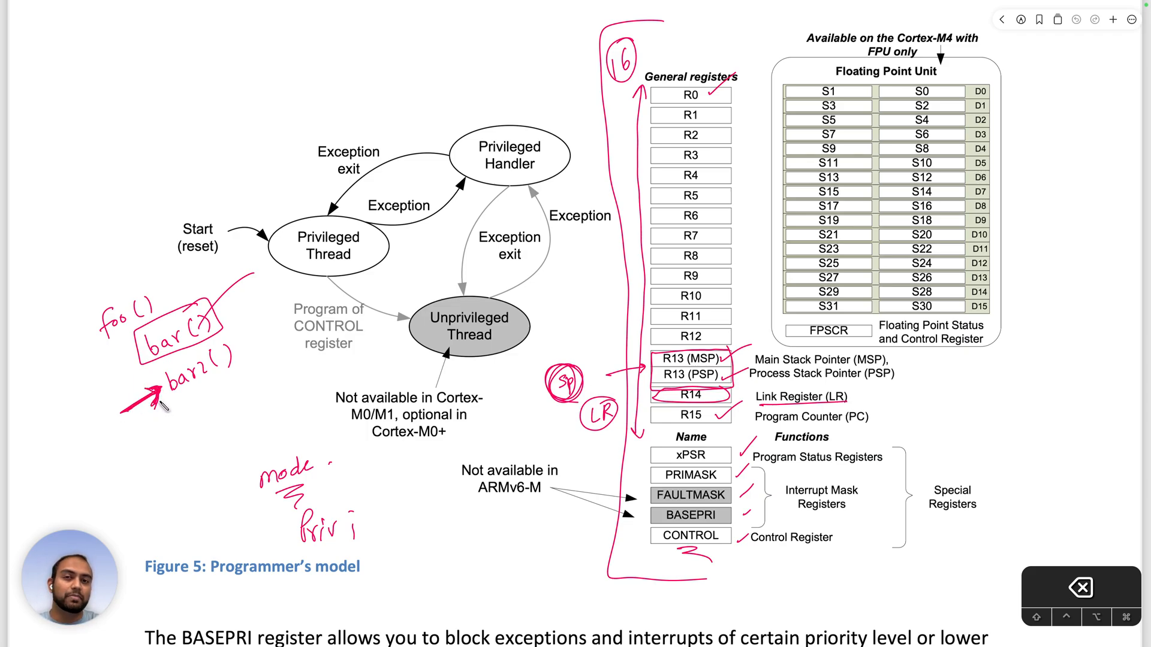
pyautogui.moveTo(231, 308); pyautogui.dragTo(253, 338)
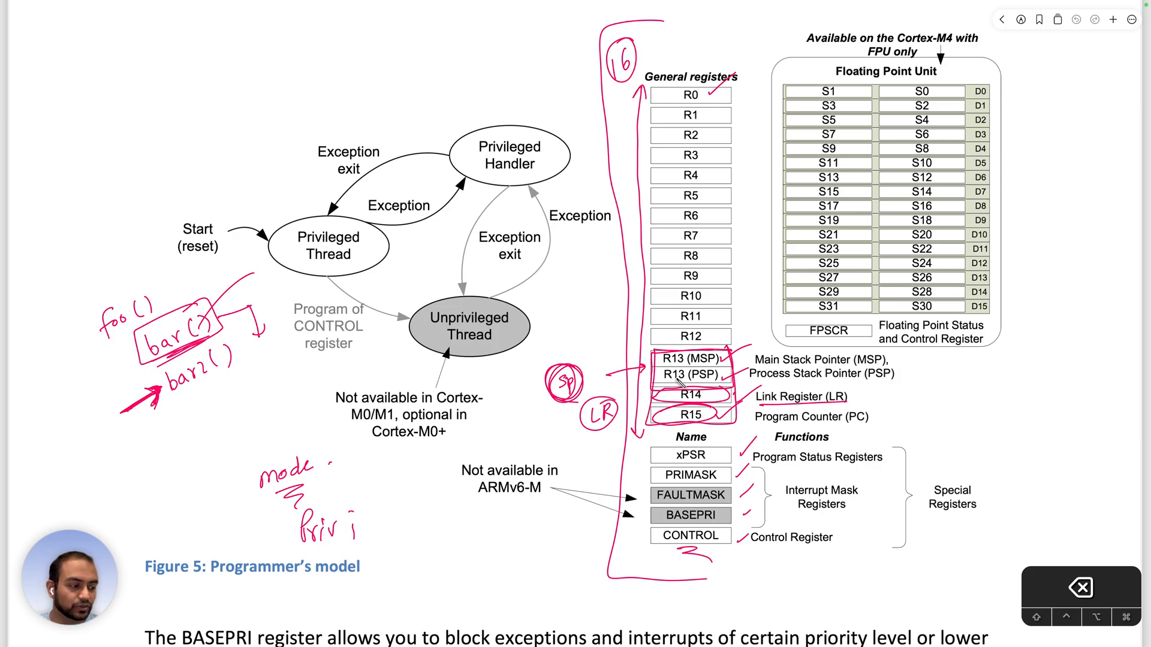
# Draw a red line spanning R0–R12 and an arrow pointing at xPSR with its function underlined
pyautogui.moveTo(741, 96); pyautogui.dragTo(753, 253)
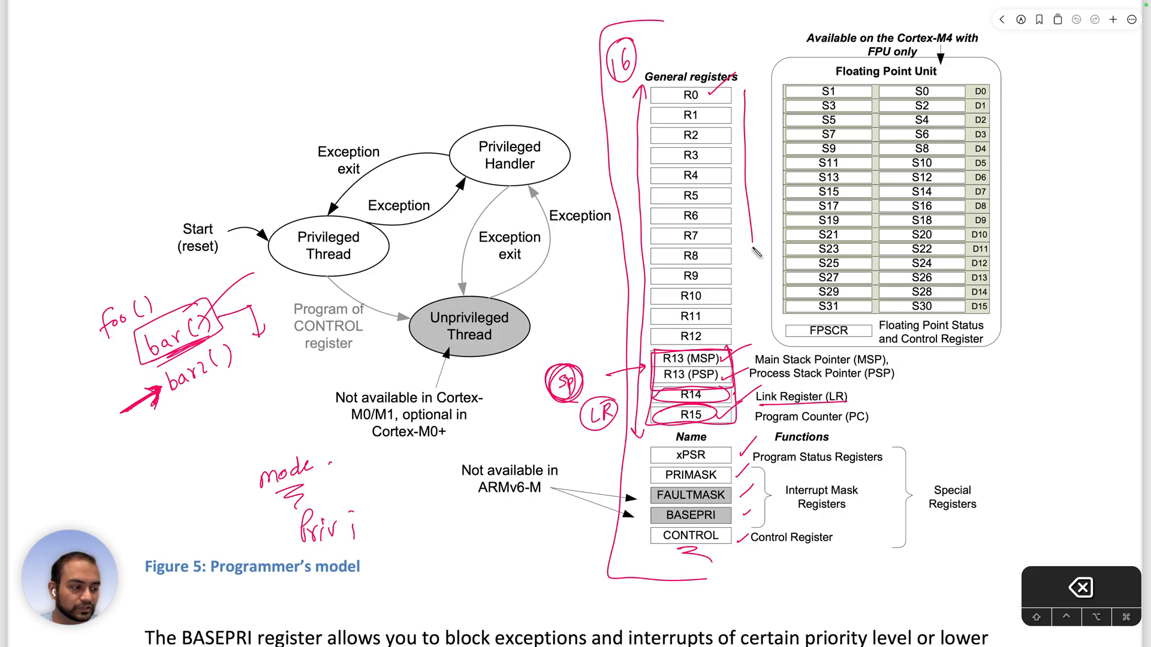
pyautogui.moveTo(748, 96); pyautogui.dragTo(751, 335)
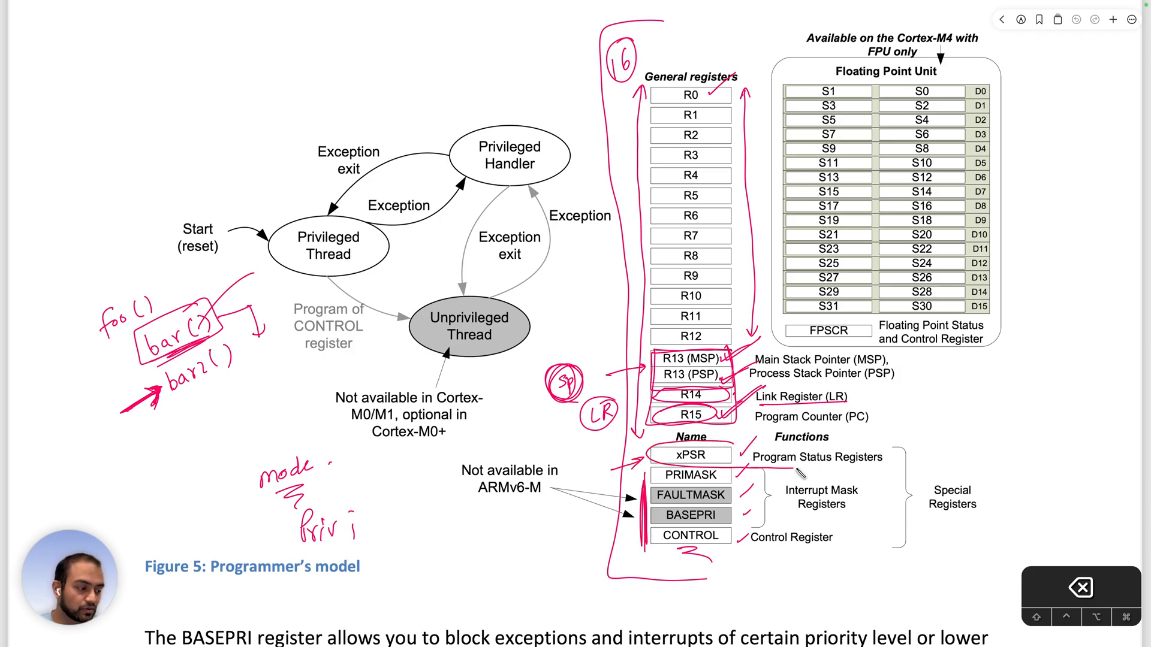
pyautogui.moveTo(661, 466); pyautogui.dragTo(903, 457)
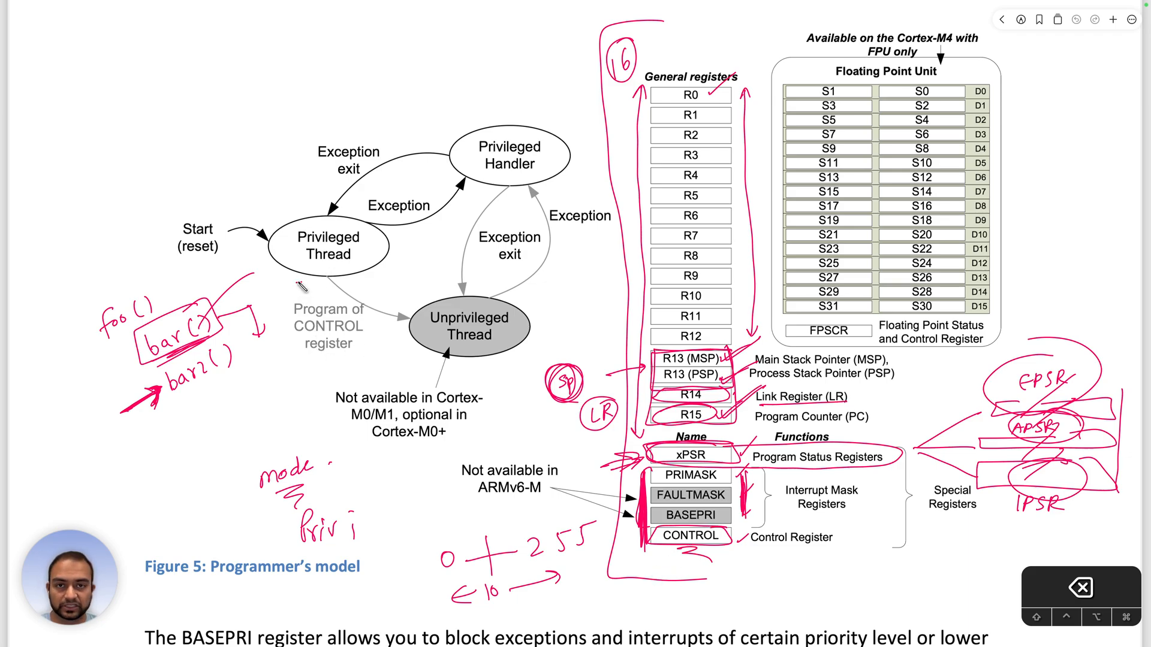
# Mark the Privileged Thread state and its CONTROL-register transition arrow in red
pyautogui.moveTo(294, 293); pyautogui.dragTo(359, 249)
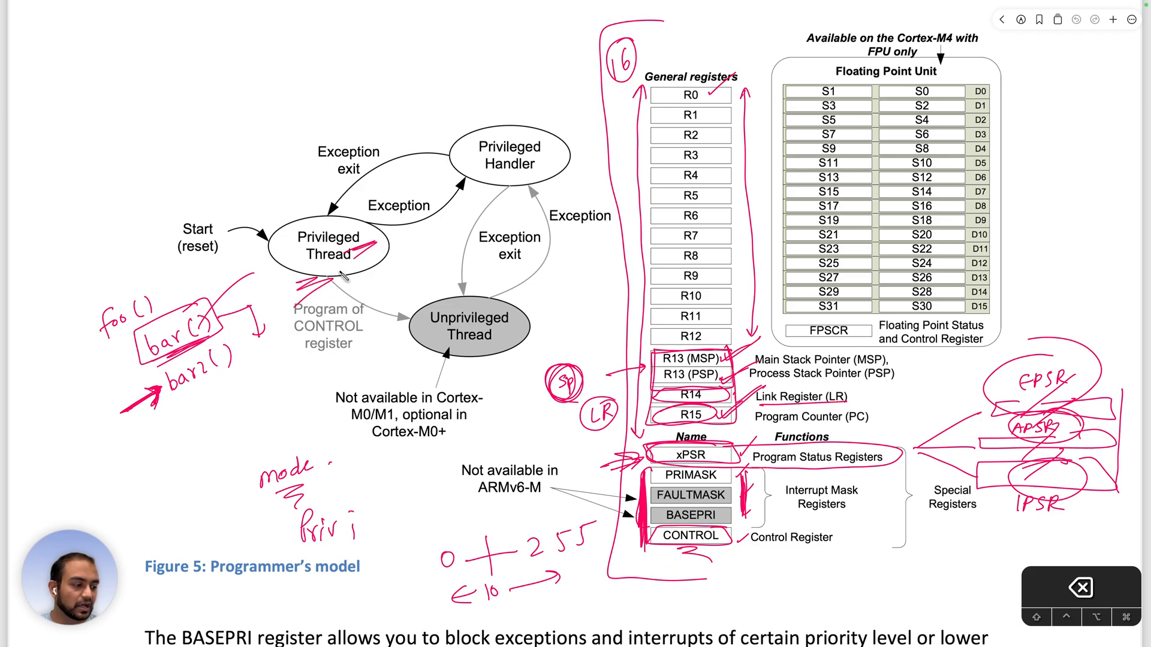
pyautogui.moveTo(895, 360)
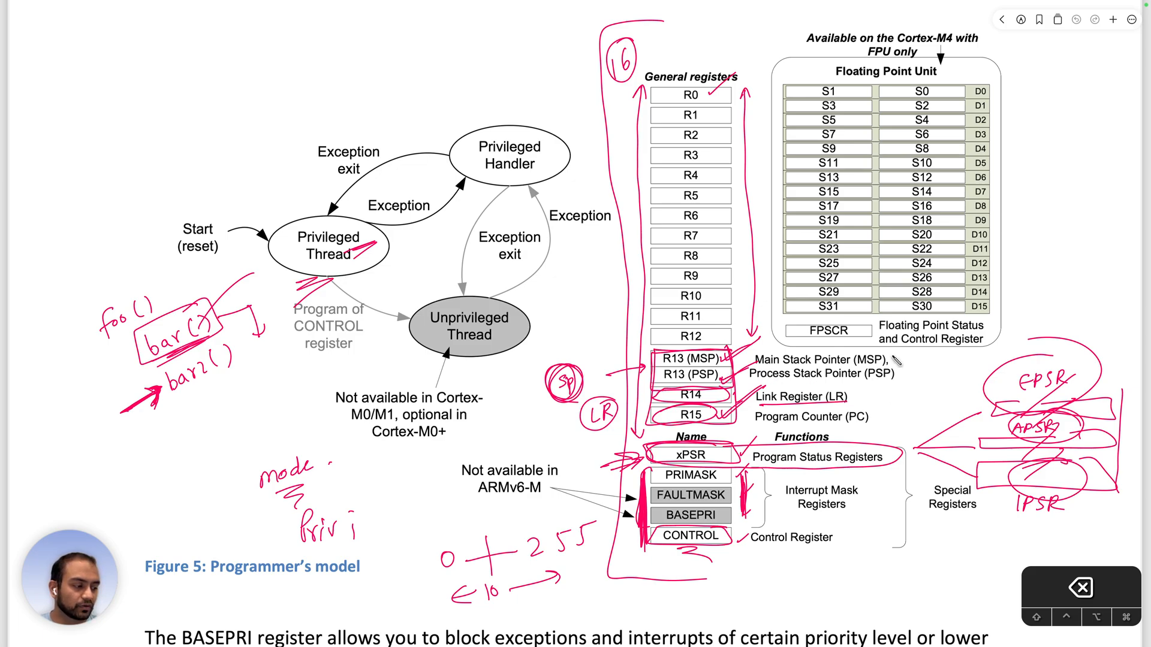
pyautogui.moveTo(896, 345); pyautogui.dragTo(899, 401)
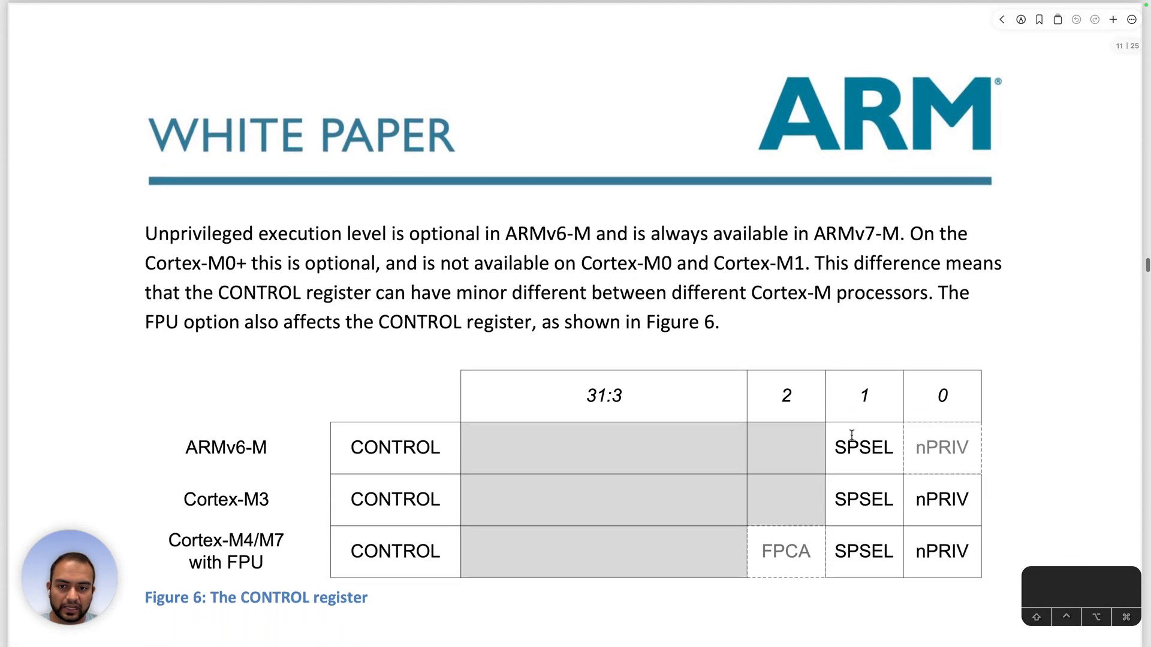
# Bracket the three processor rows of Figure 6 and underline the Cortex-M3 with FPU label
pyautogui.scroll(-3)
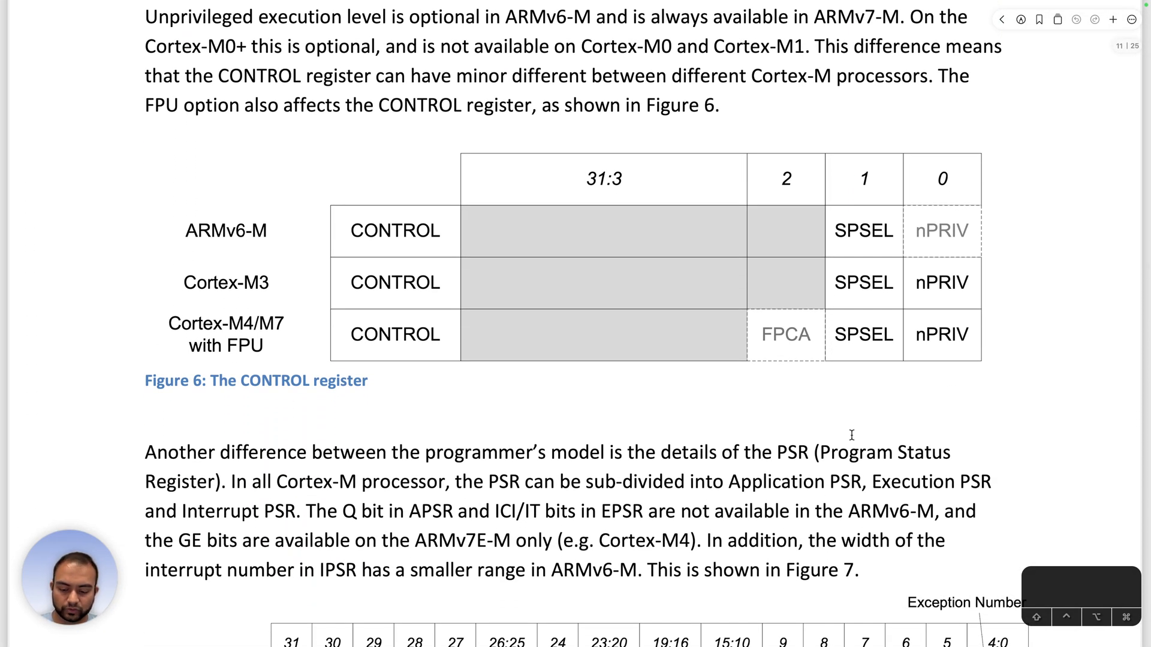
pyautogui.moveTo(874, 377)
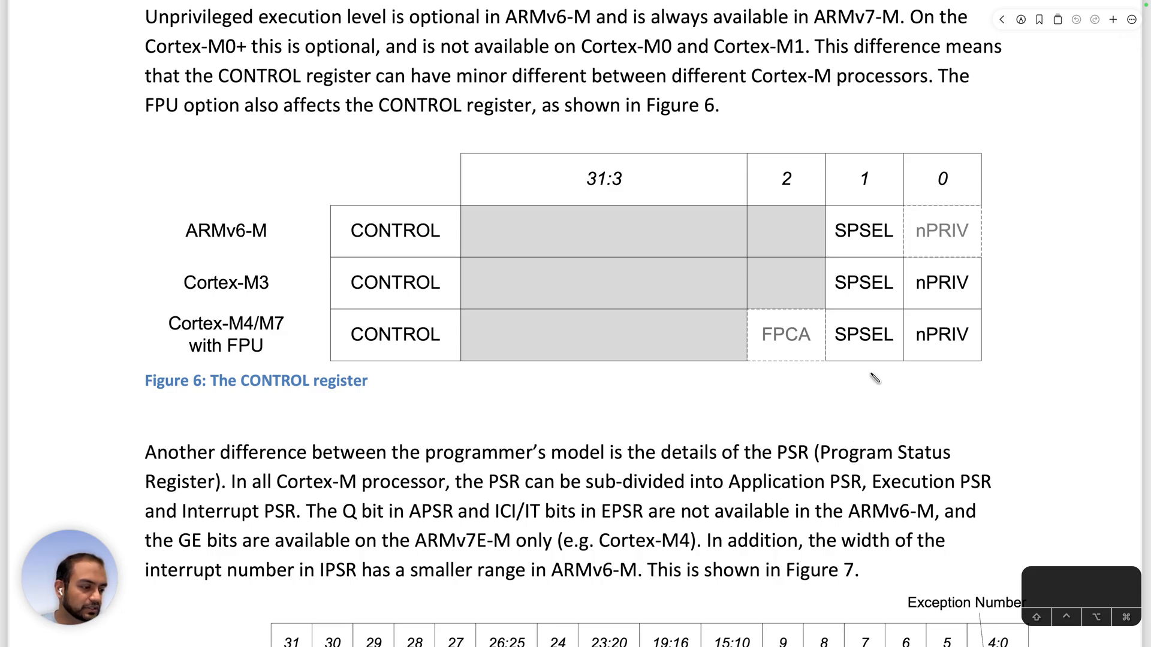
pyautogui.moveTo(289, 219)
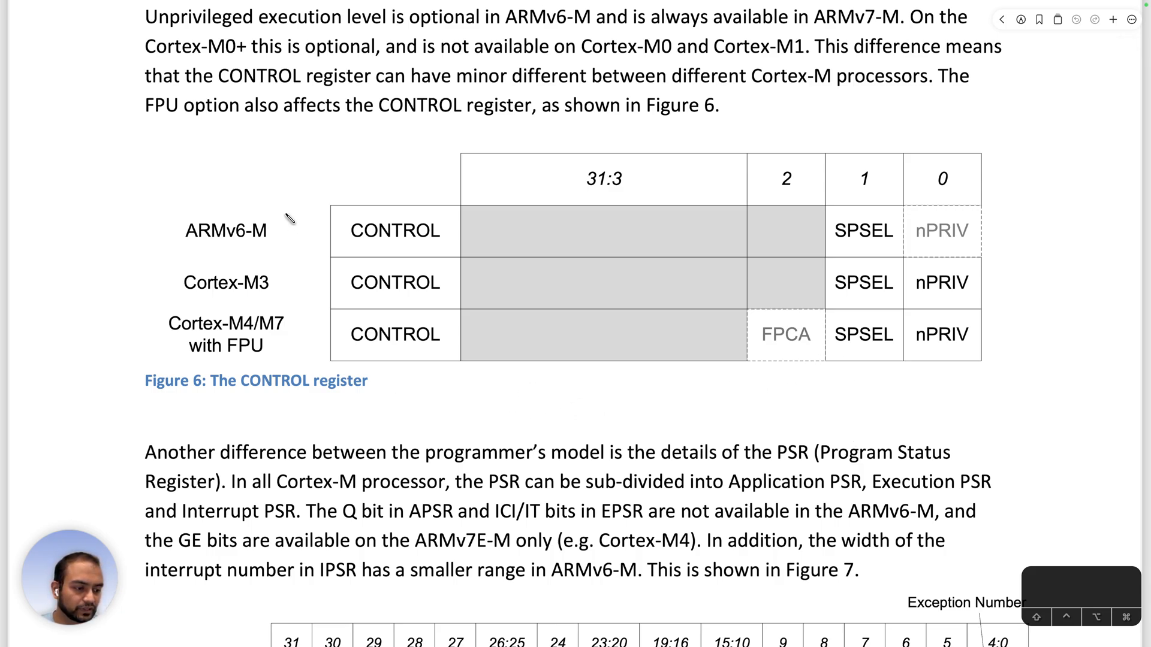
pyautogui.moveTo(290, 213); pyautogui.dragTo(290, 378)
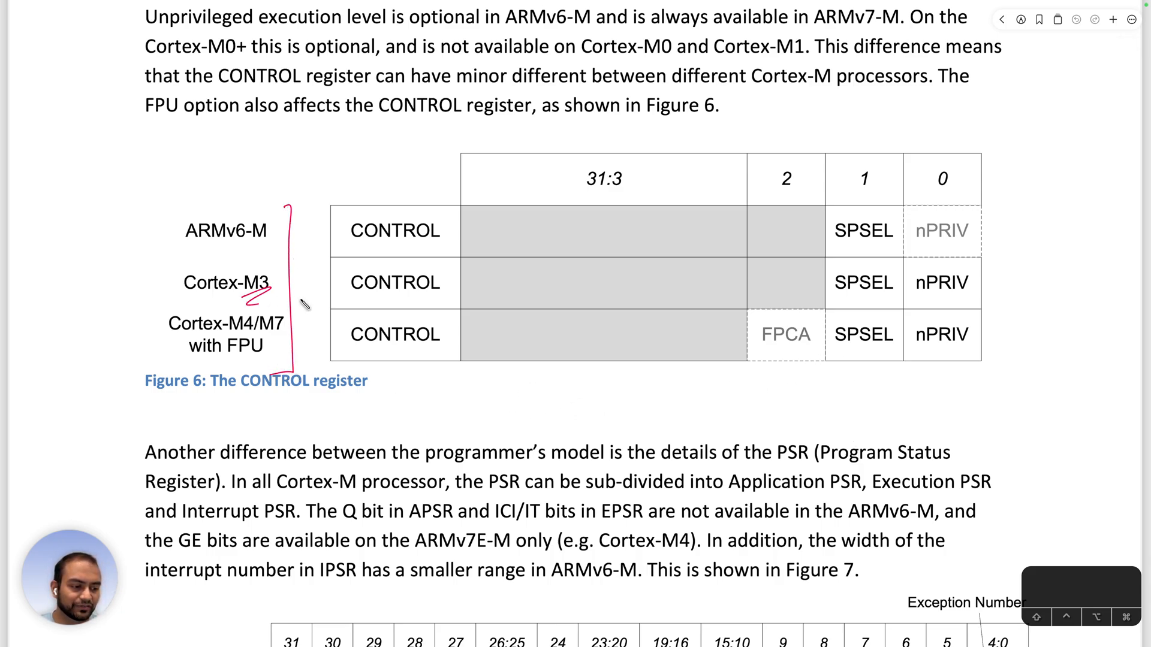
pyautogui.moveTo(257, 345); pyautogui.dragTo(283, 360)
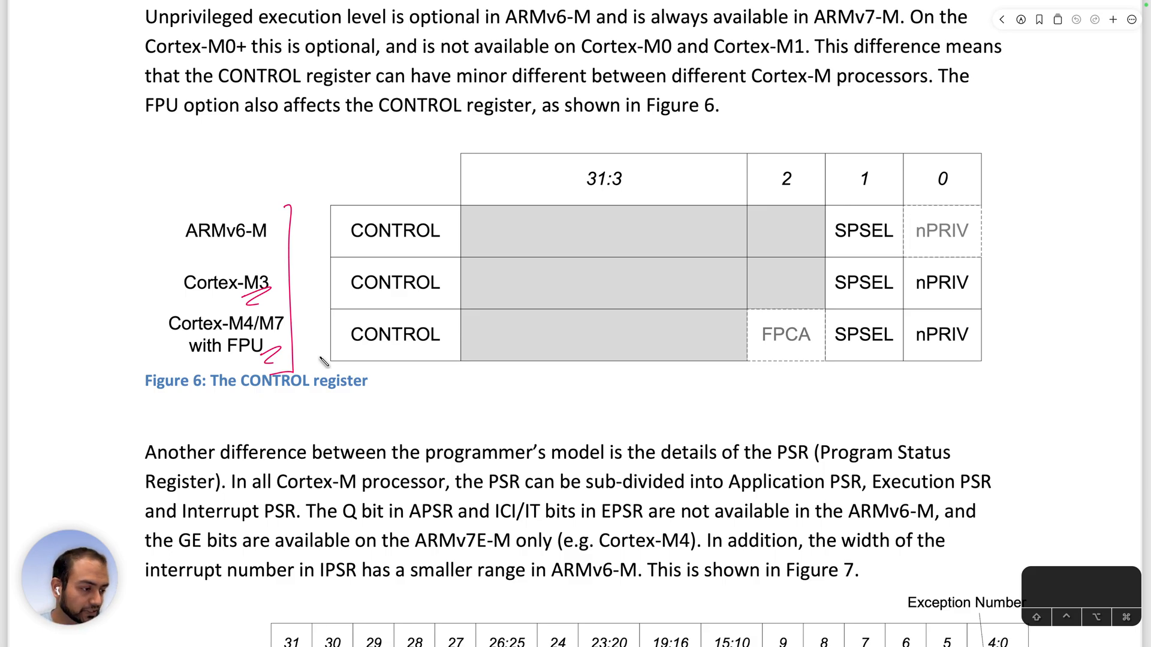
pyautogui.moveTo(781, 367)
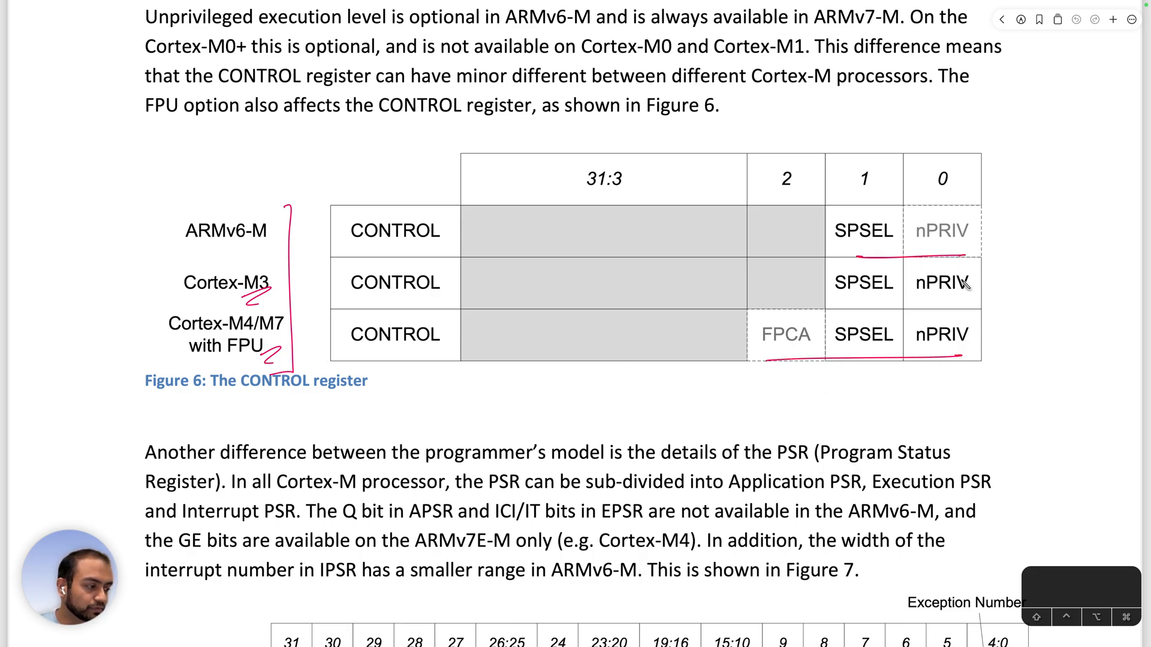
pyautogui.moveTo(897, 229)
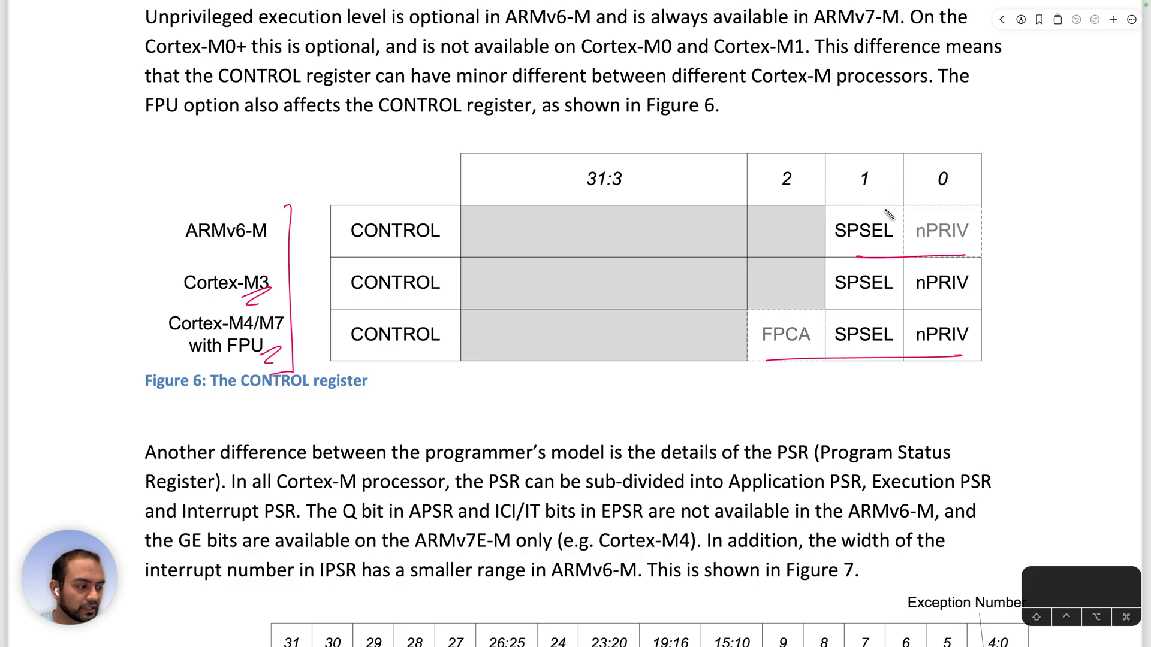
# Circle and enclose the bit 1 SPSEL column and write MSP, PSP beneath it
pyautogui.moveTo(874, 143); pyautogui.dragTo(833, 363)
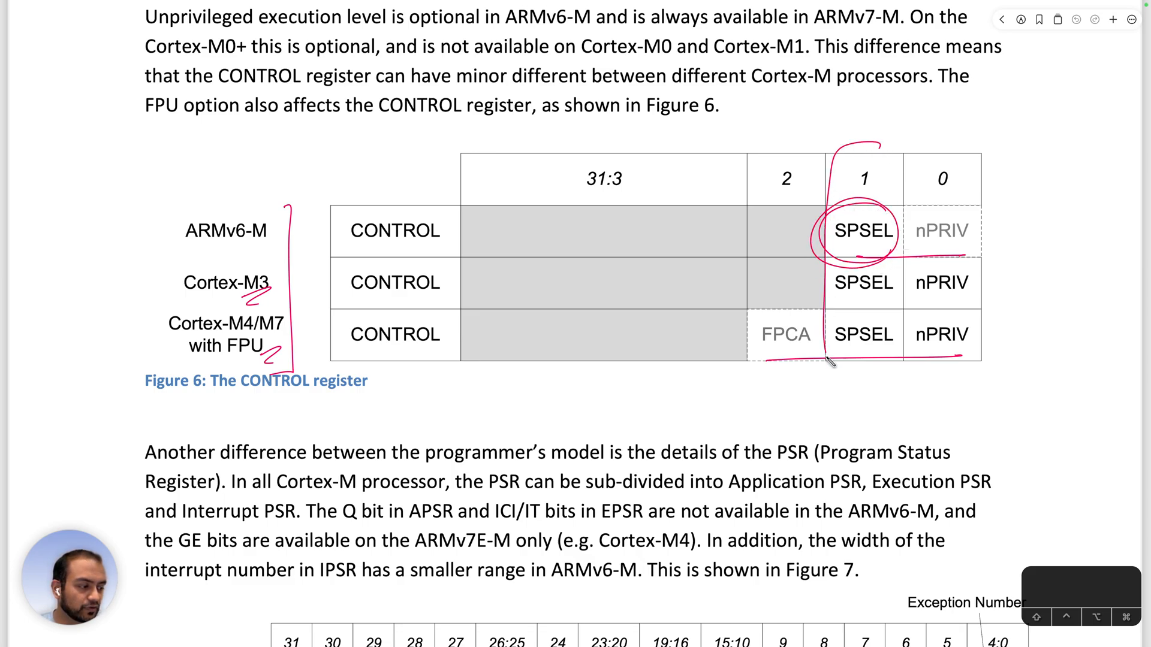
pyautogui.moveTo(833, 359); pyautogui.dragTo(881, 412)
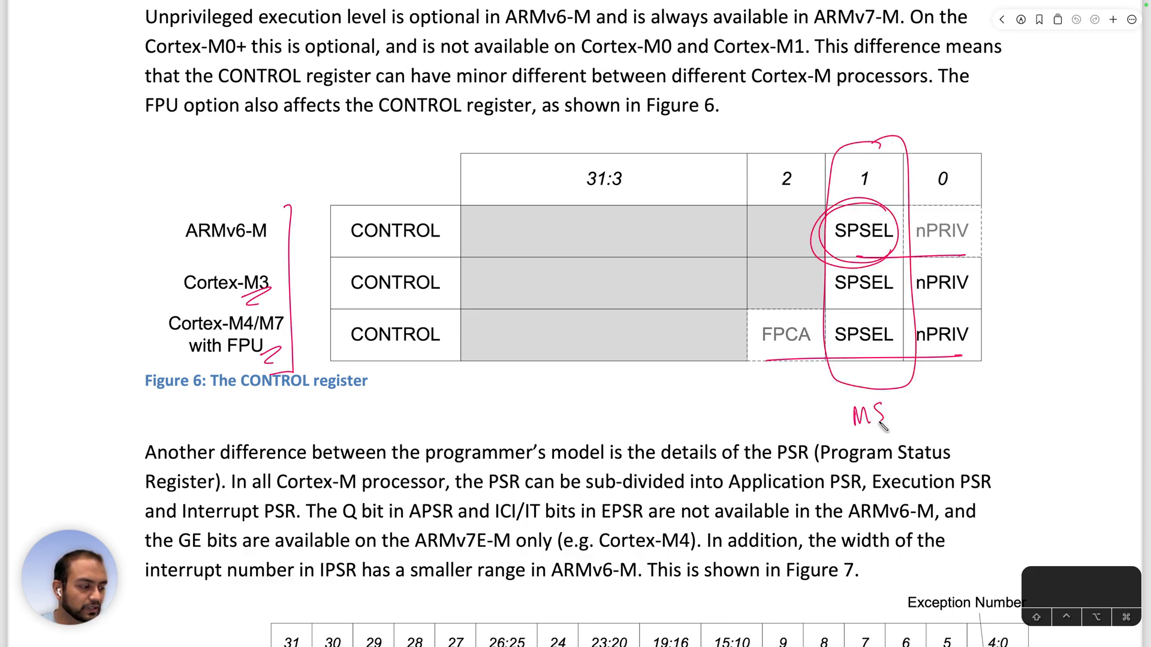
pyautogui.moveTo(881, 411); pyautogui.dragTo(968, 404)
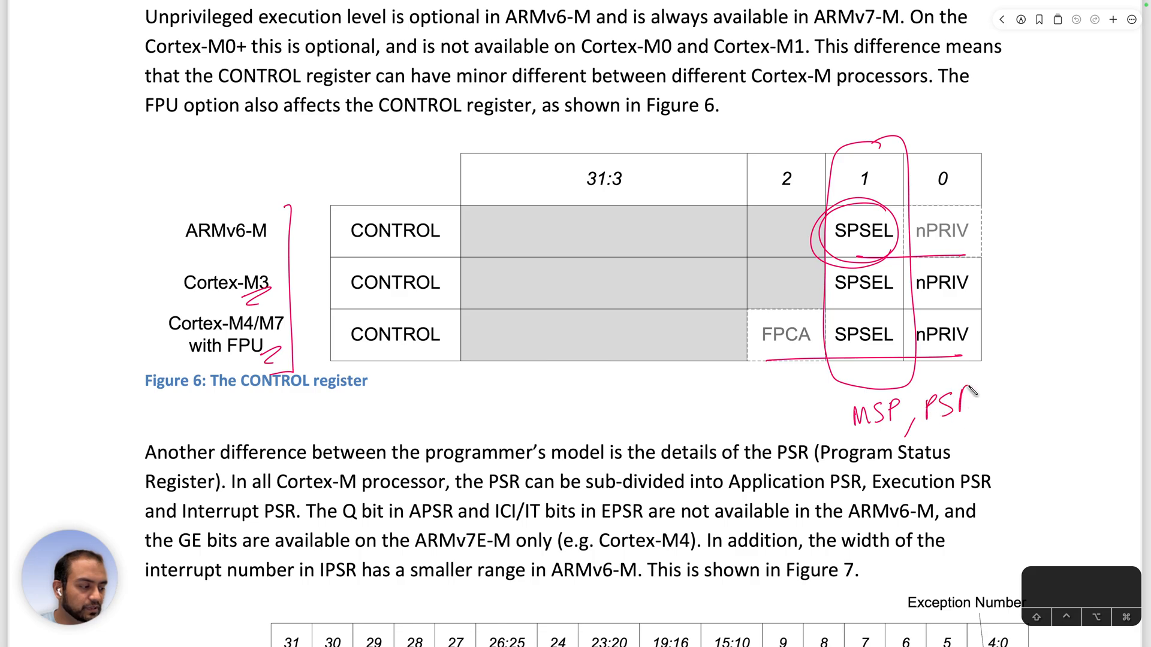
pyautogui.moveTo(968, 253); pyautogui.dragTo(983, 352)
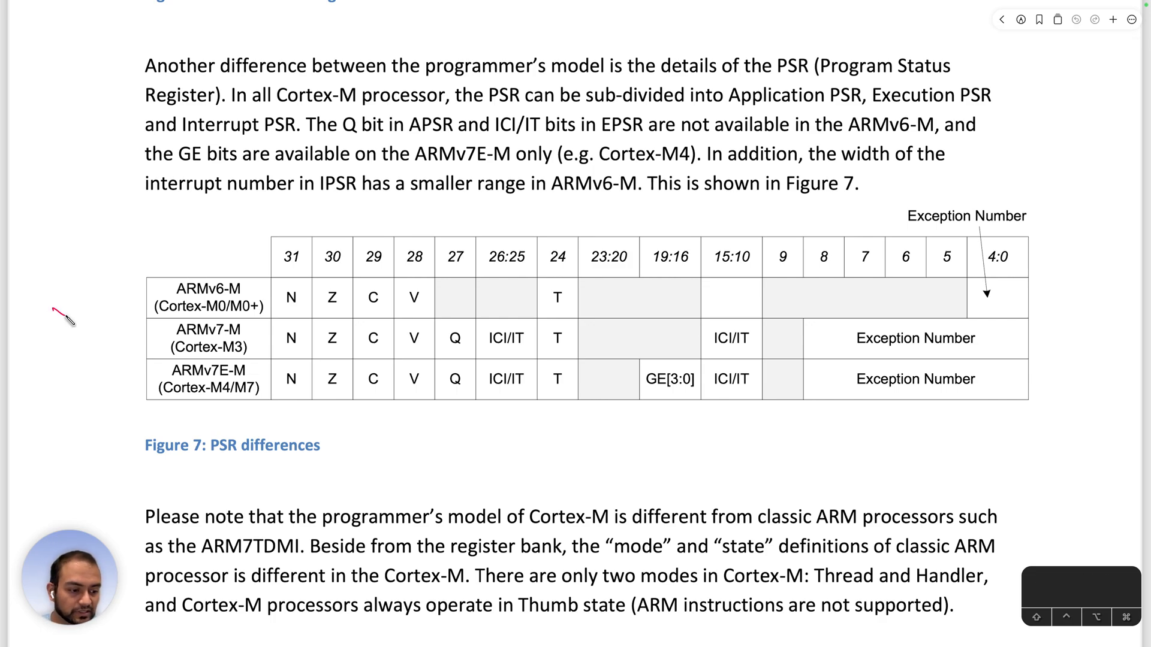
# Label Figure 7 as xPSR, circle the N, Z and C flags of the Cortex-M4/M7 row and draw arrows under V and Q
pyautogui.moveTo(52, 315); pyautogui.dragTo(106, 287)
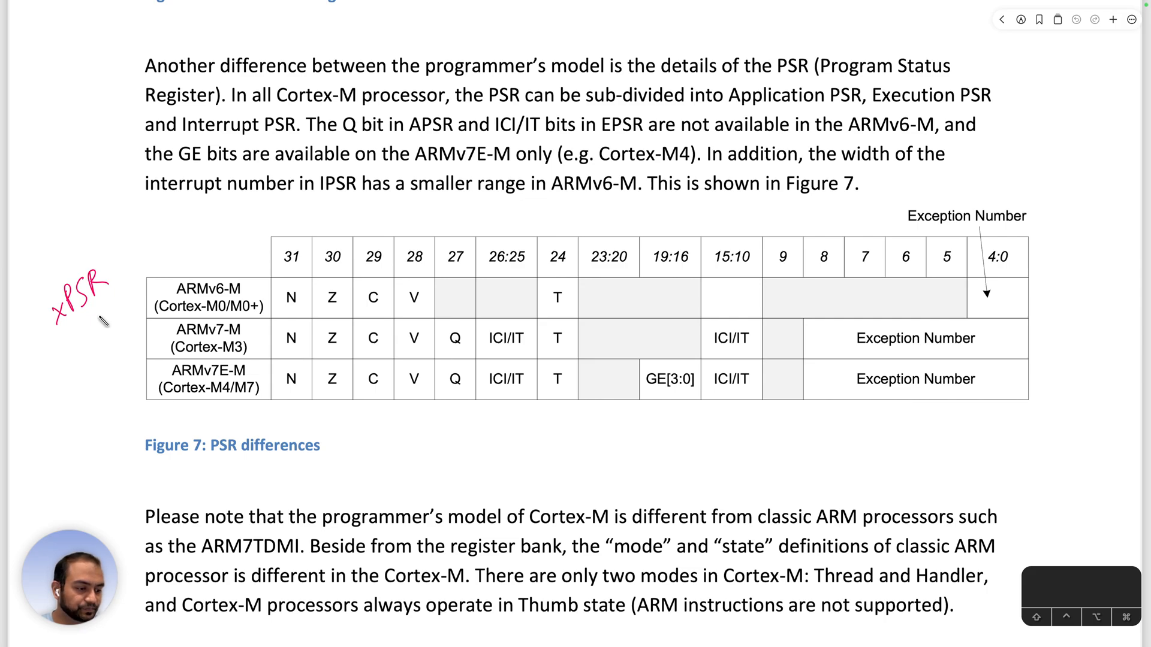
pyautogui.moveTo(297, 359); pyautogui.dragTo(331, 408)
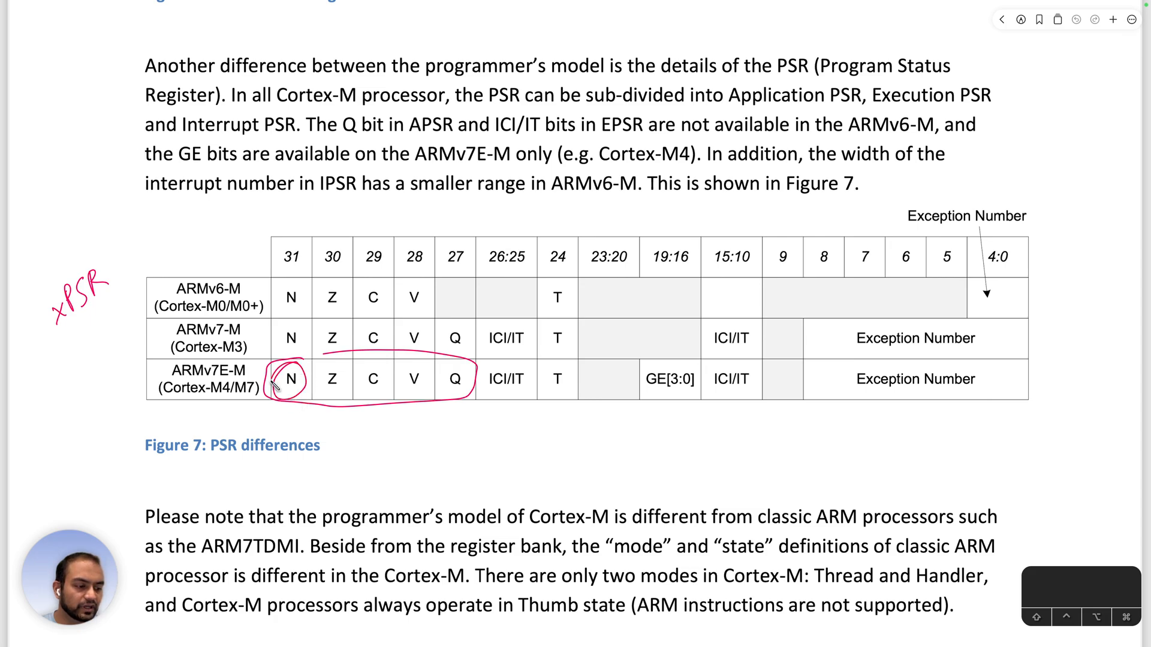
pyautogui.moveTo(316, 380); pyautogui.dragTo(335, 380)
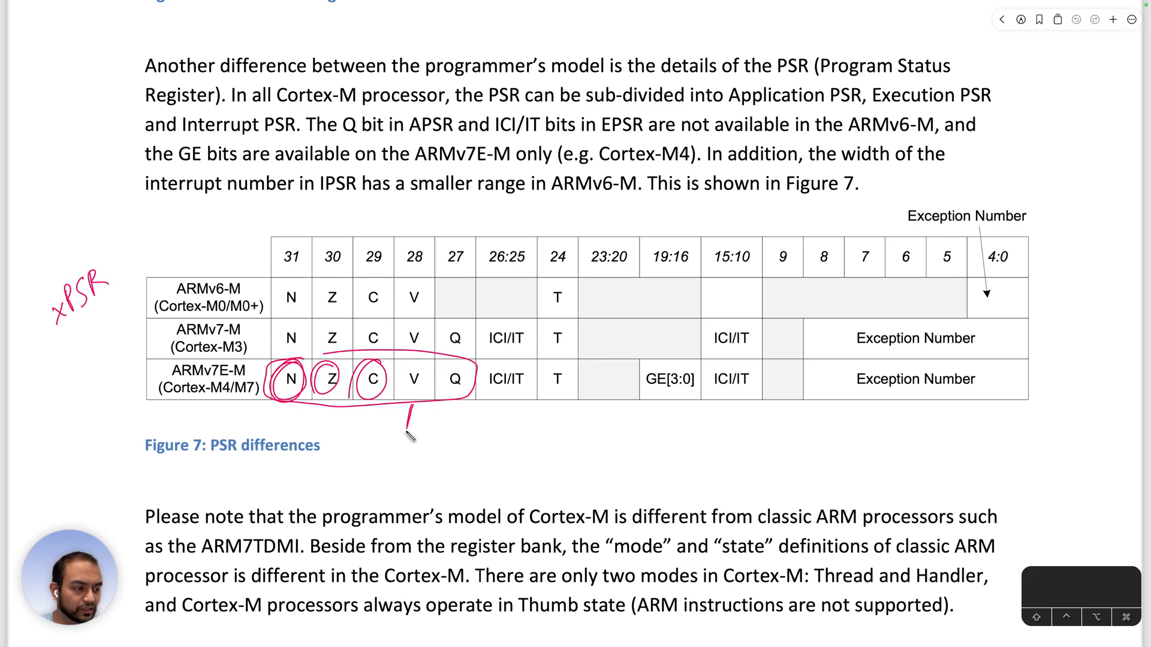
pyautogui.moveTo(411, 436); pyautogui.dragTo(453, 415)
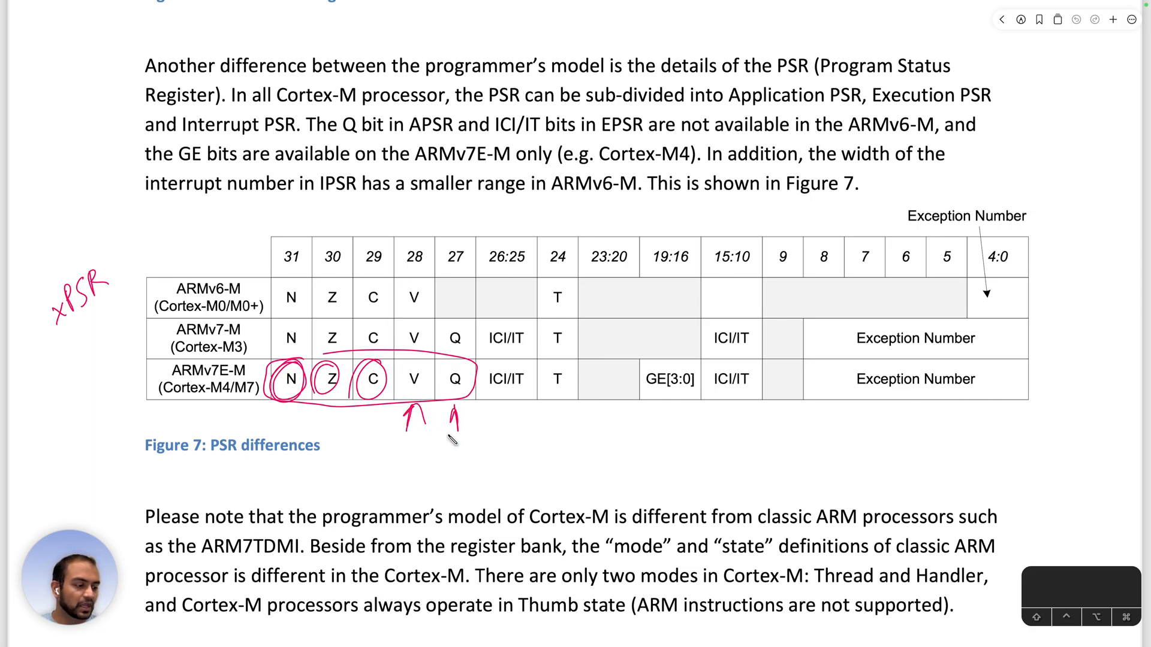
pyautogui.moveTo(825, 364); pyautogui.dragTo(1019, 361)
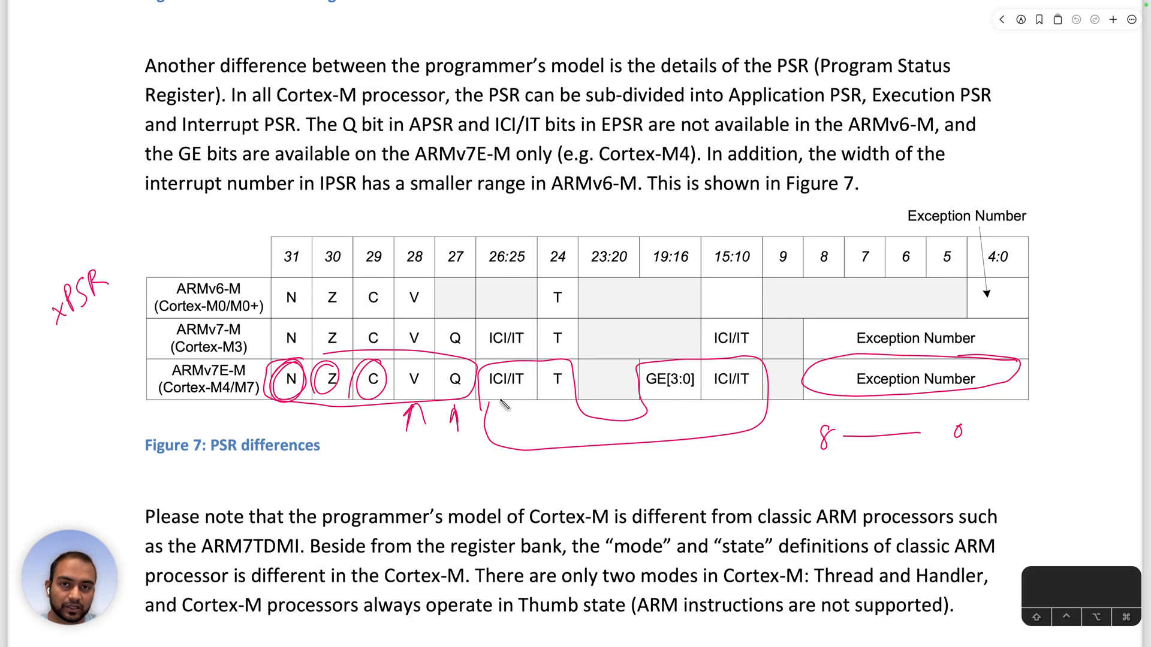
pyautogui.moveTo(550, 380)
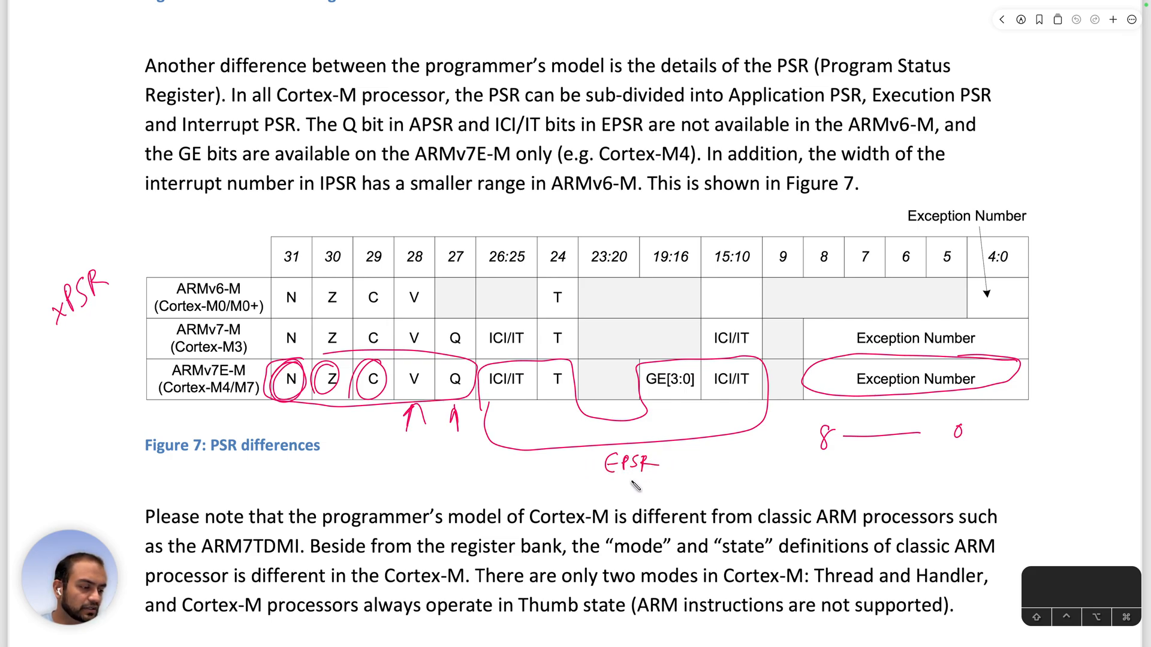
# Hatch the grouped PSR bit regions in red and label the exception number field IPSR
pyautogui.moveTo(515, 389); pyautogui.dragTo(646, 440)
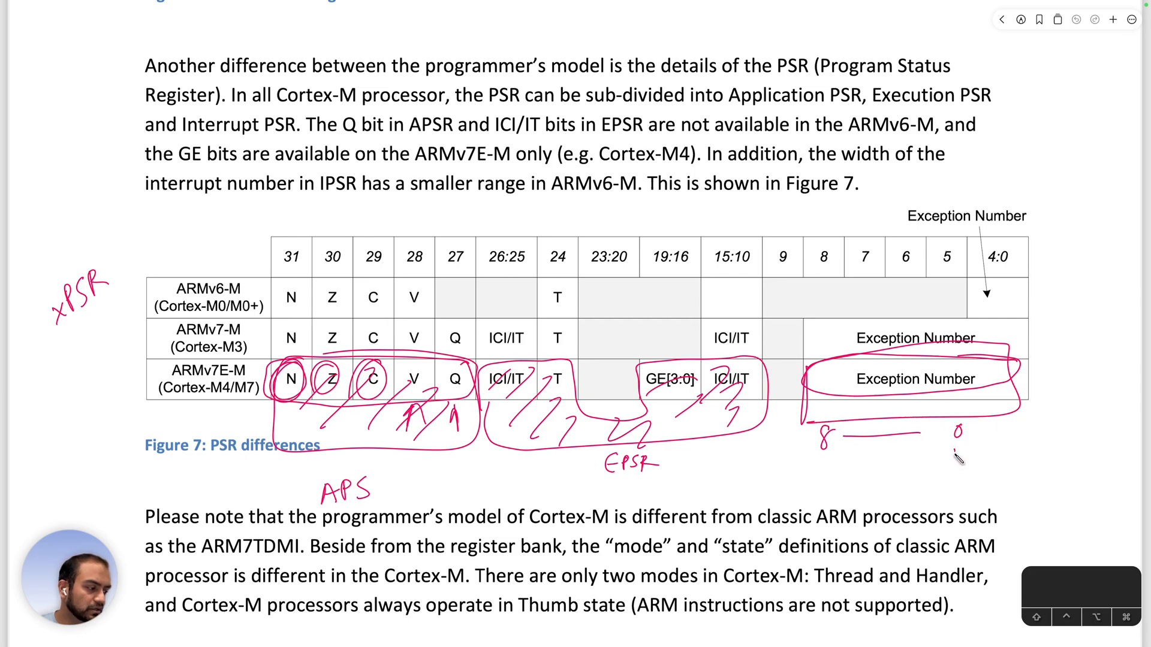
pyautogui.write('IPSR')
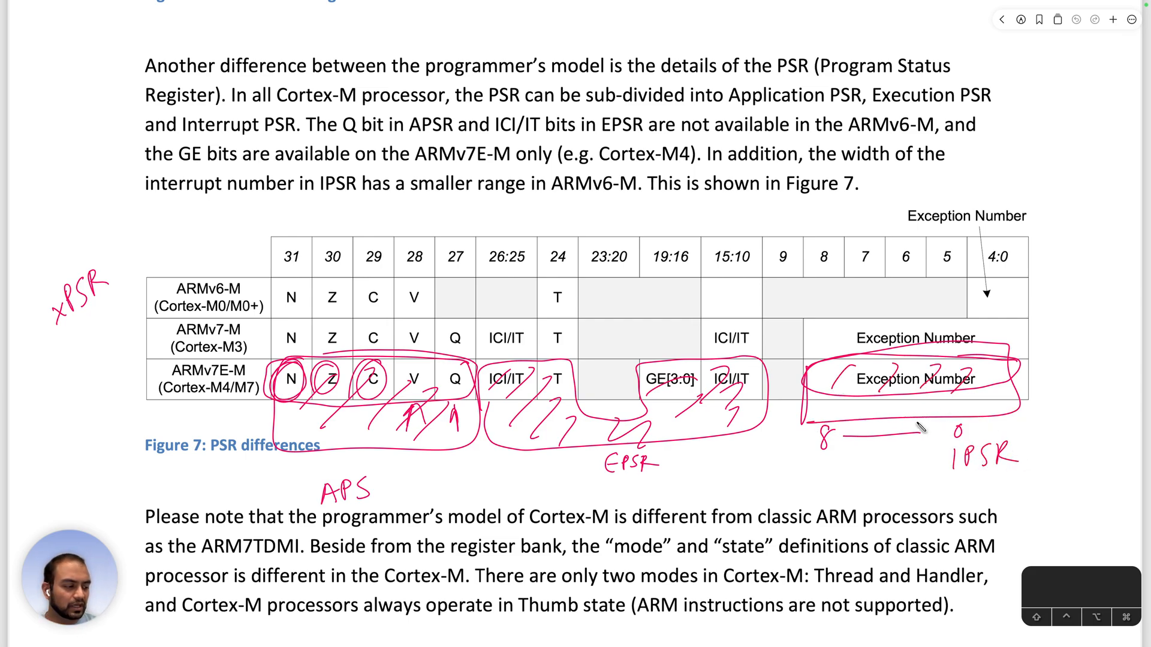
pyautogui.moveTo(624, 492)
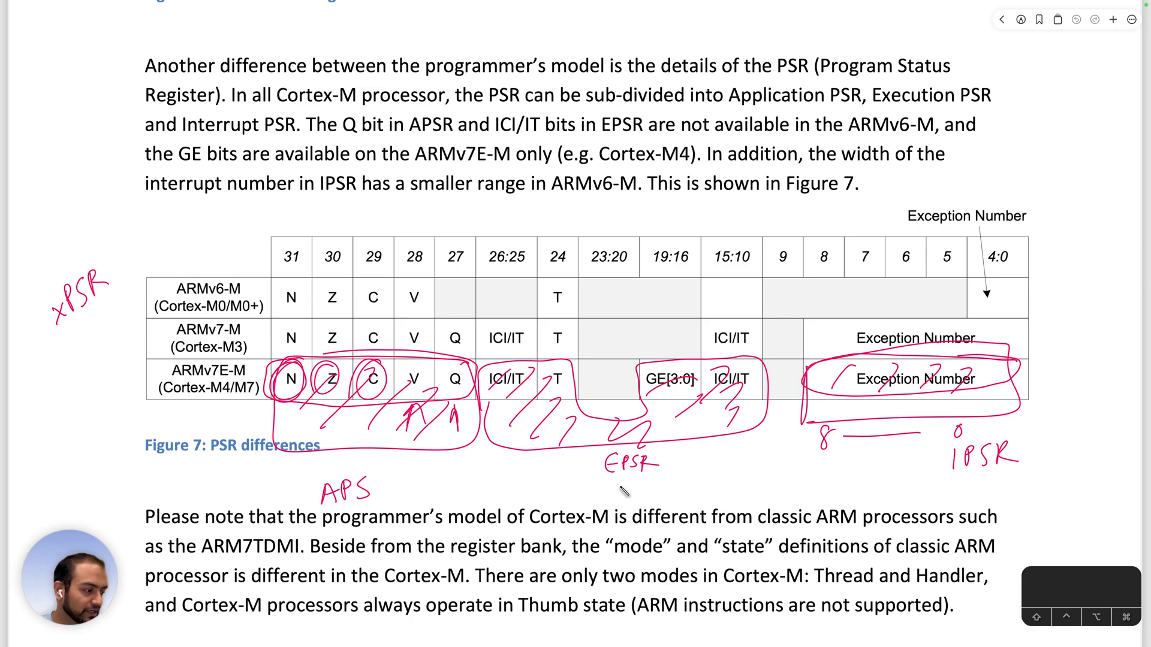
pyautogui.moveTo(995, 422)
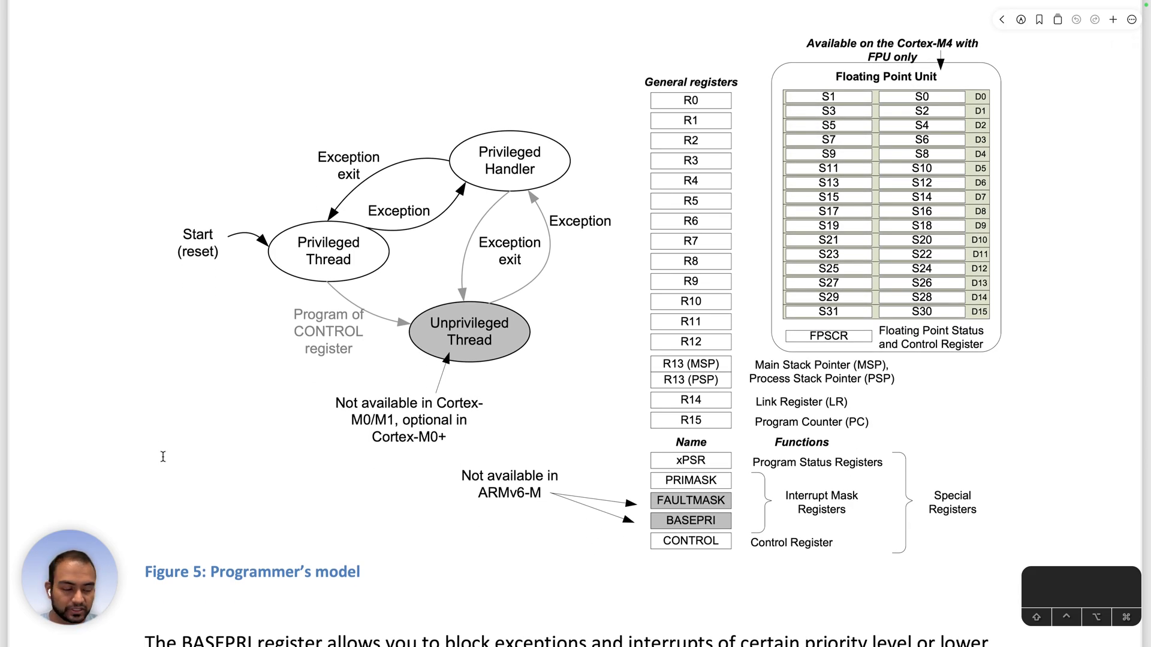
pyautogui.moveTo(165, 463)
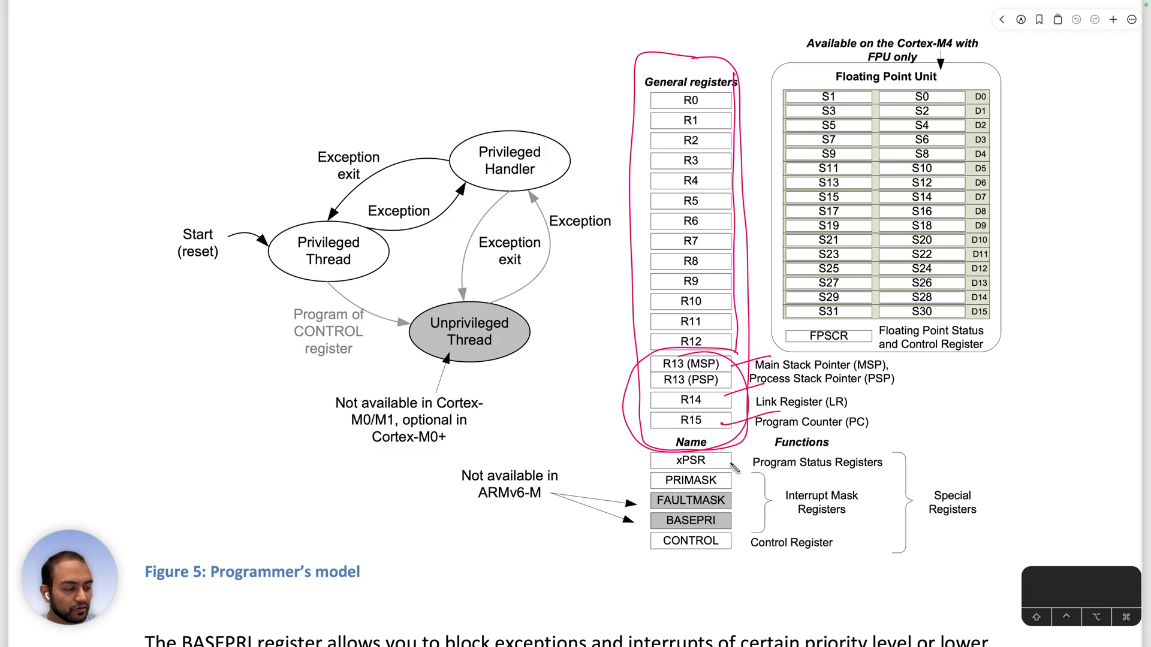
# Tick the xPSR and CONTROL registers in red on Figure 5's programmer's model
pyautogui.moveTo(627, 466); pyautogui.dragTo(675, 551)
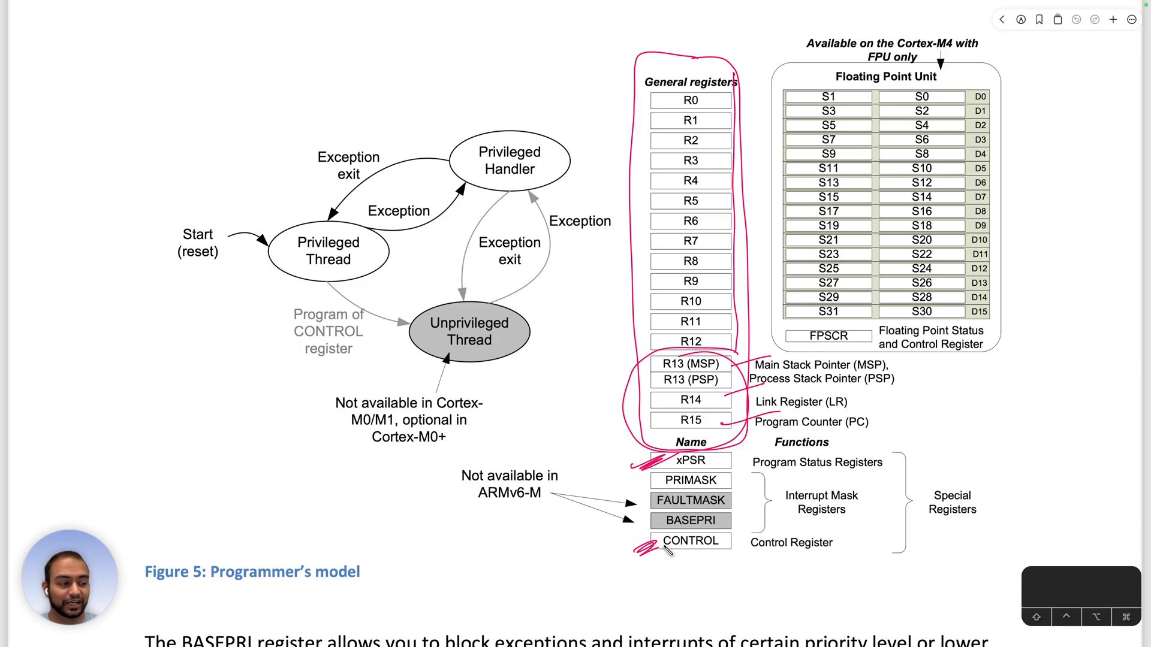
pyautogui.moveTo(1021, 345)
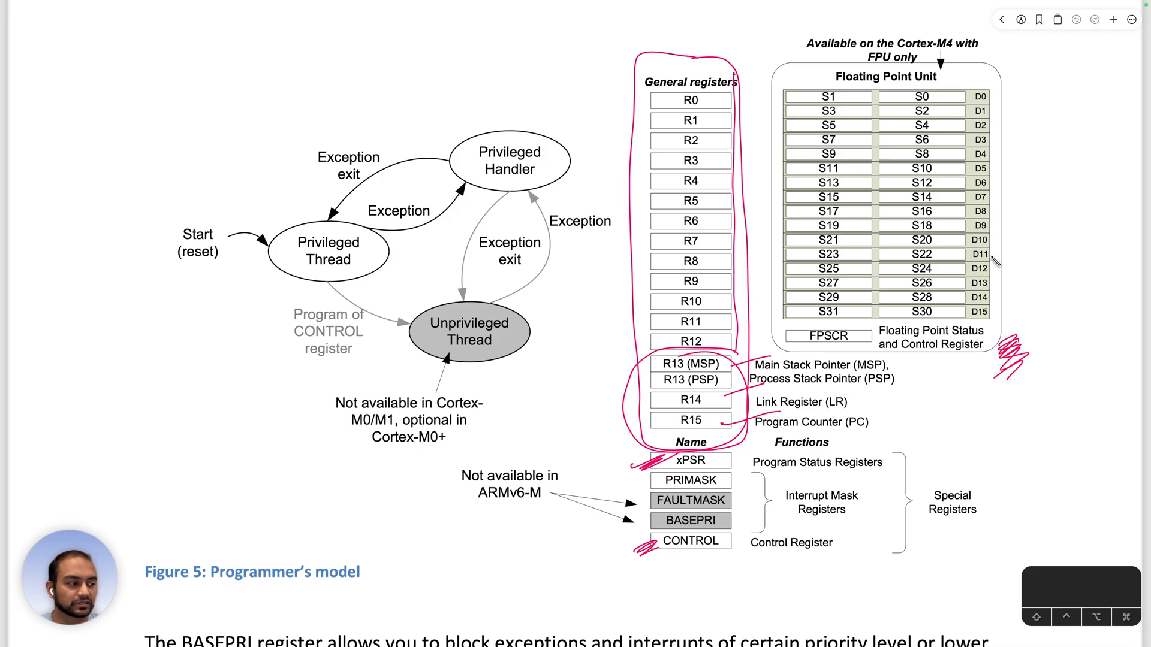
pyautogui.moveTo(986, 366)
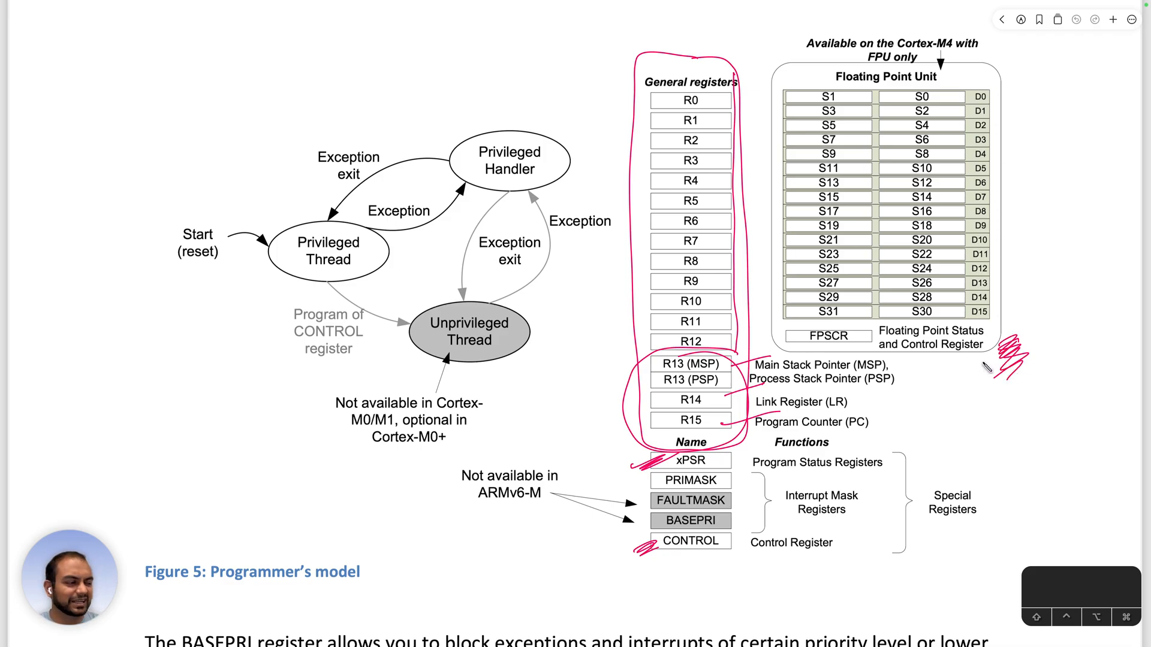